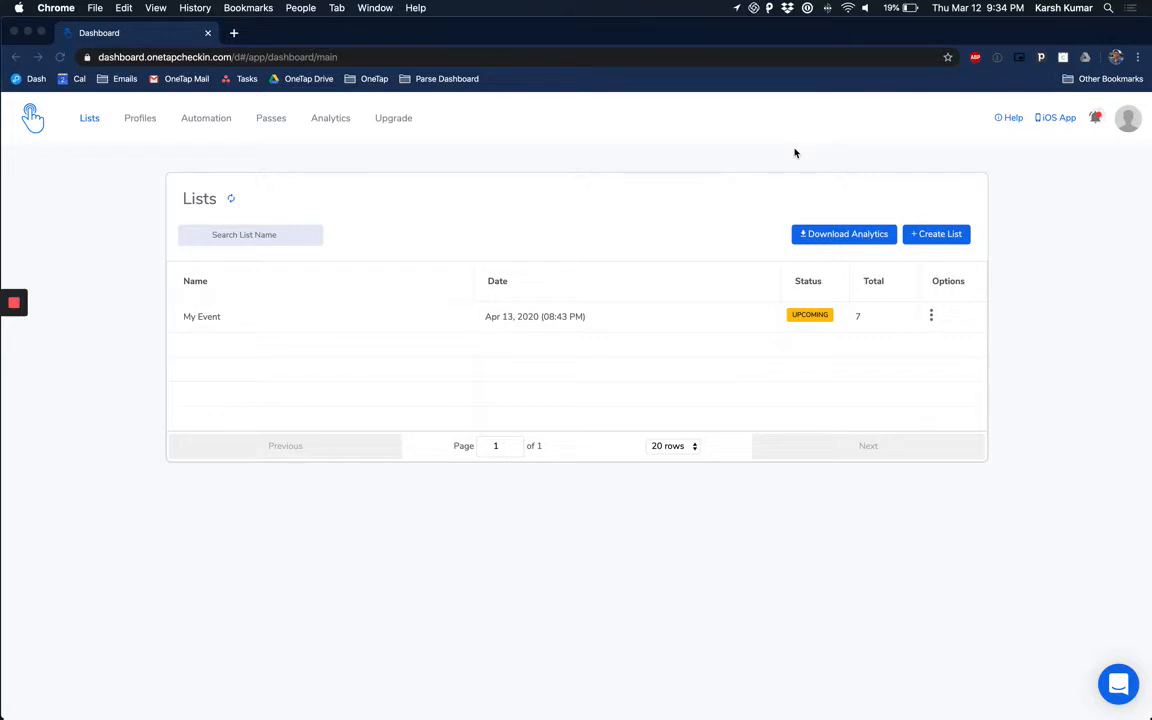
mouse_move(944, 246)
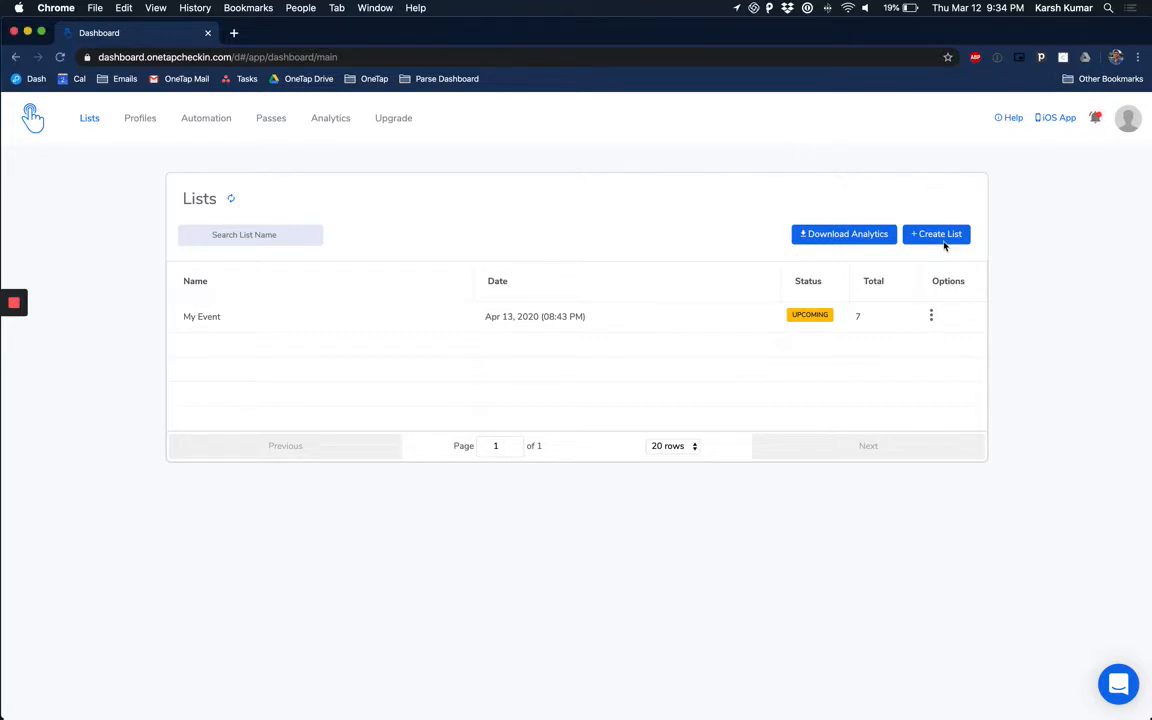
Start a new list named 'Daily sign-in' with description 'For my customers' and date 04/13/2020.
click(936, 232)
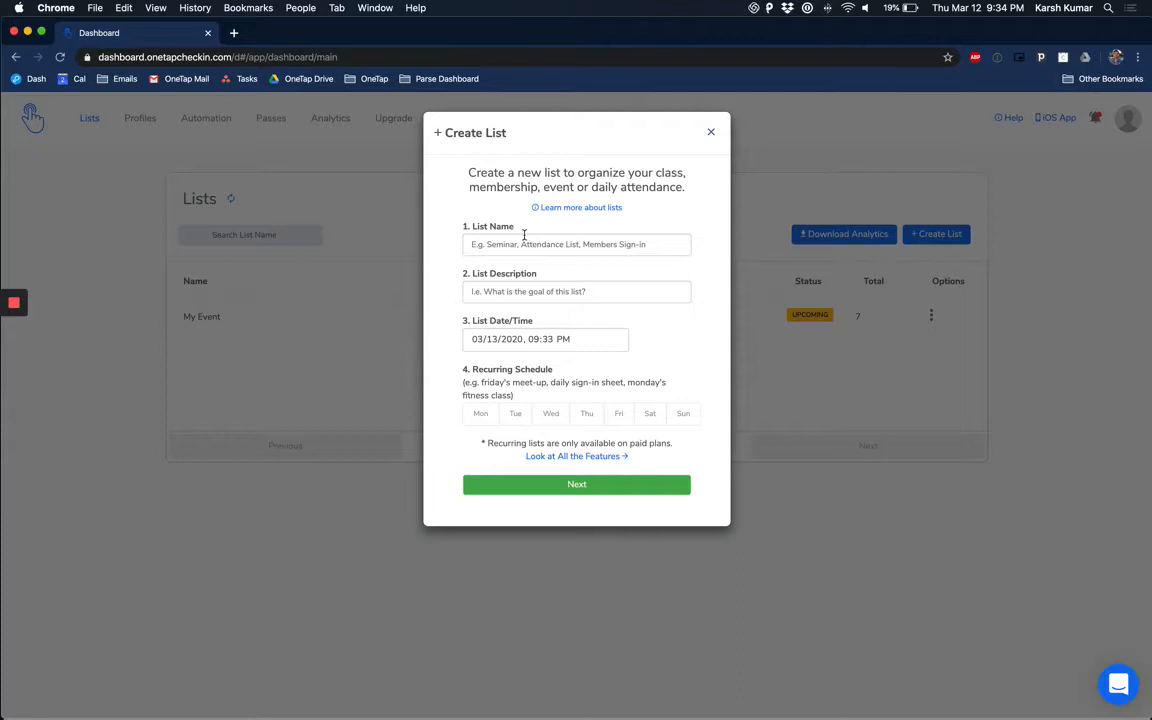
click(576, 244)
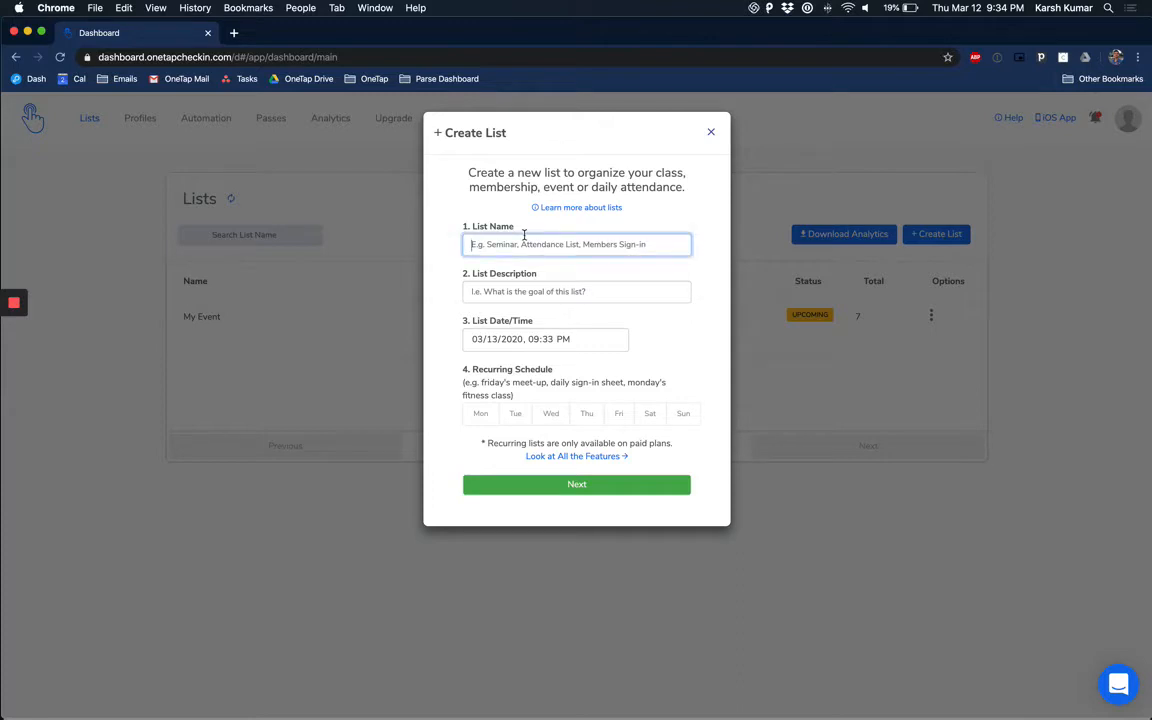
text(daily sign-in)
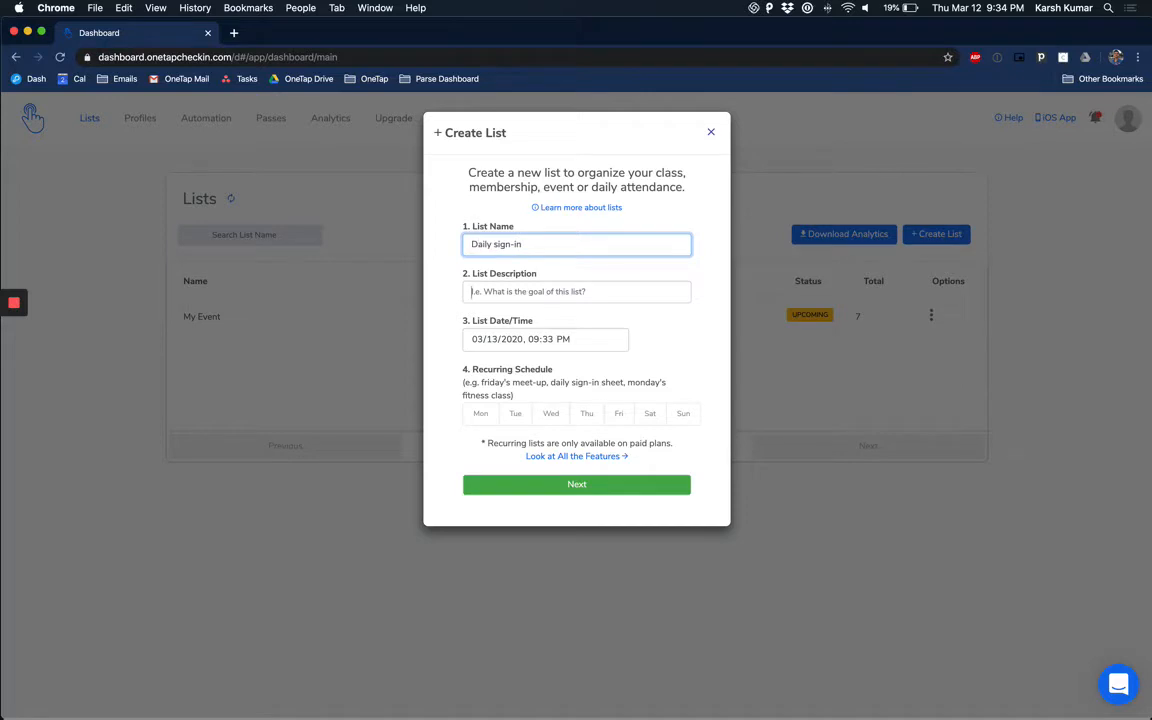
text(For my customers)
click(544, 338)
text(4)
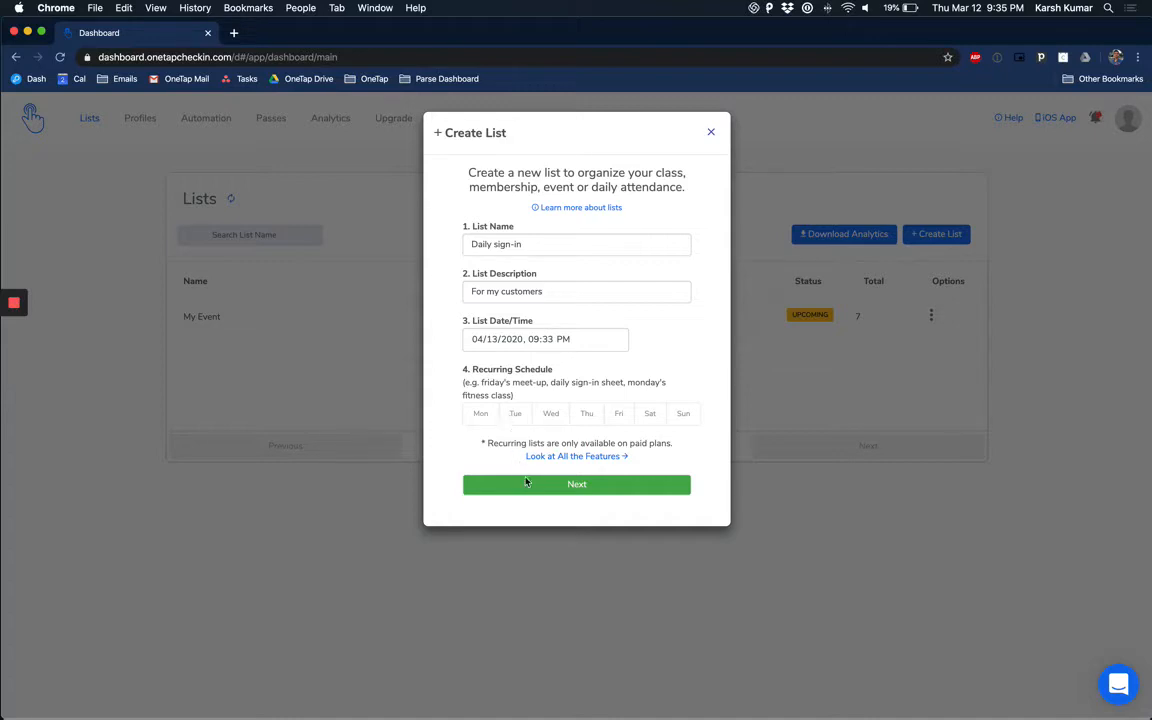
Preview Signature and Photo check-in methods, keep Tap, and create the Daily sign-in list.
click(576, 484)
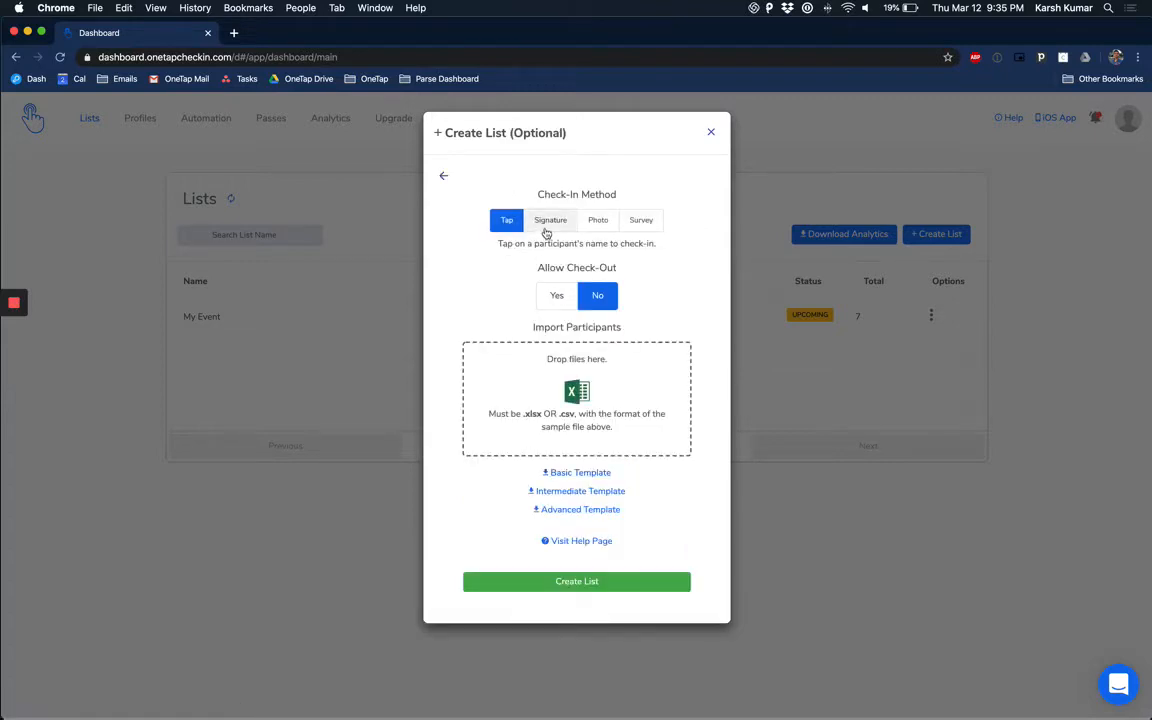
click(550, 220)
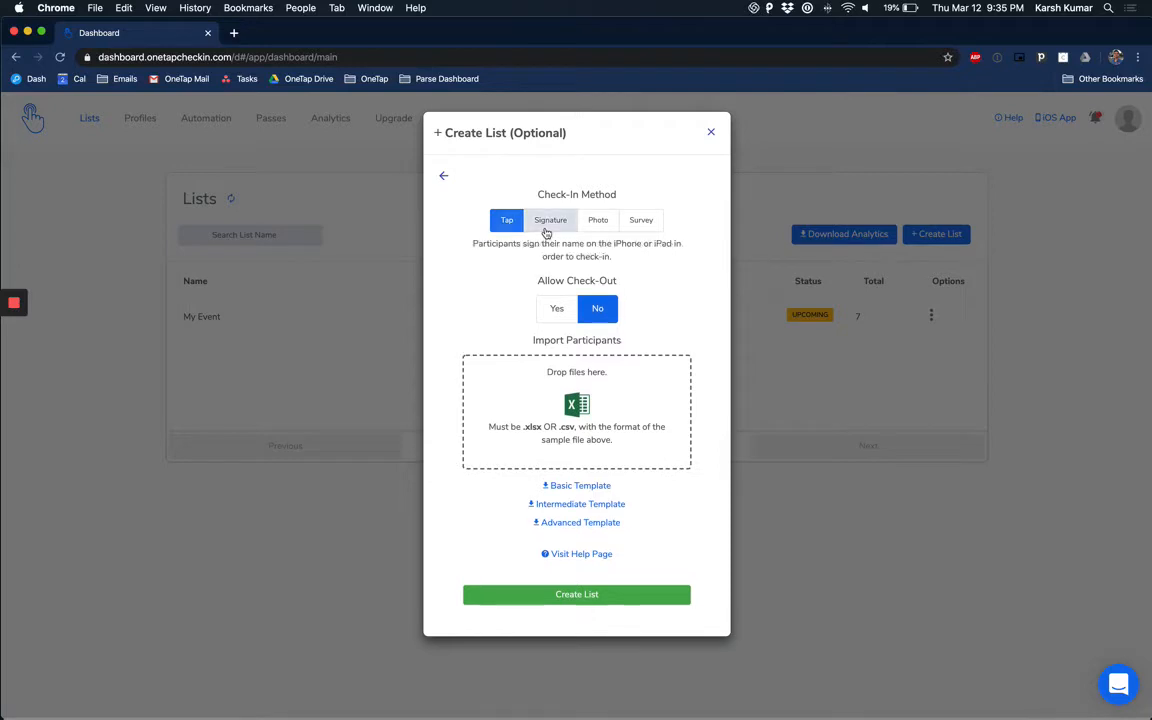
click(598, 220)
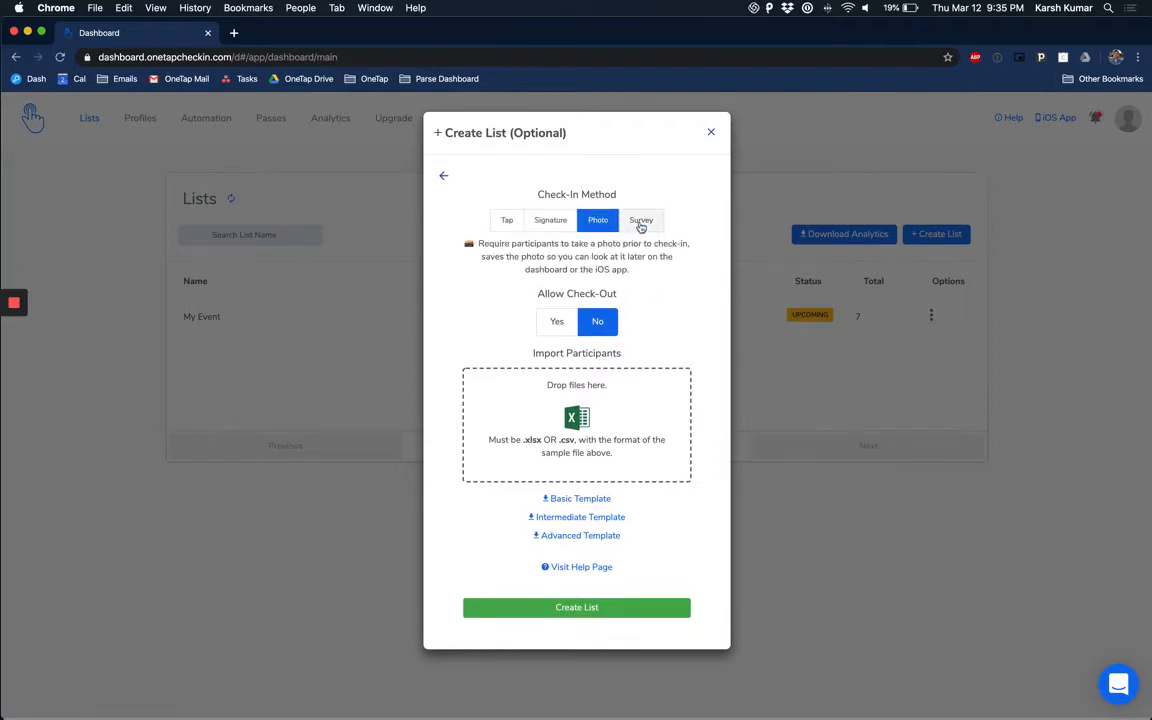
click(506, 220)
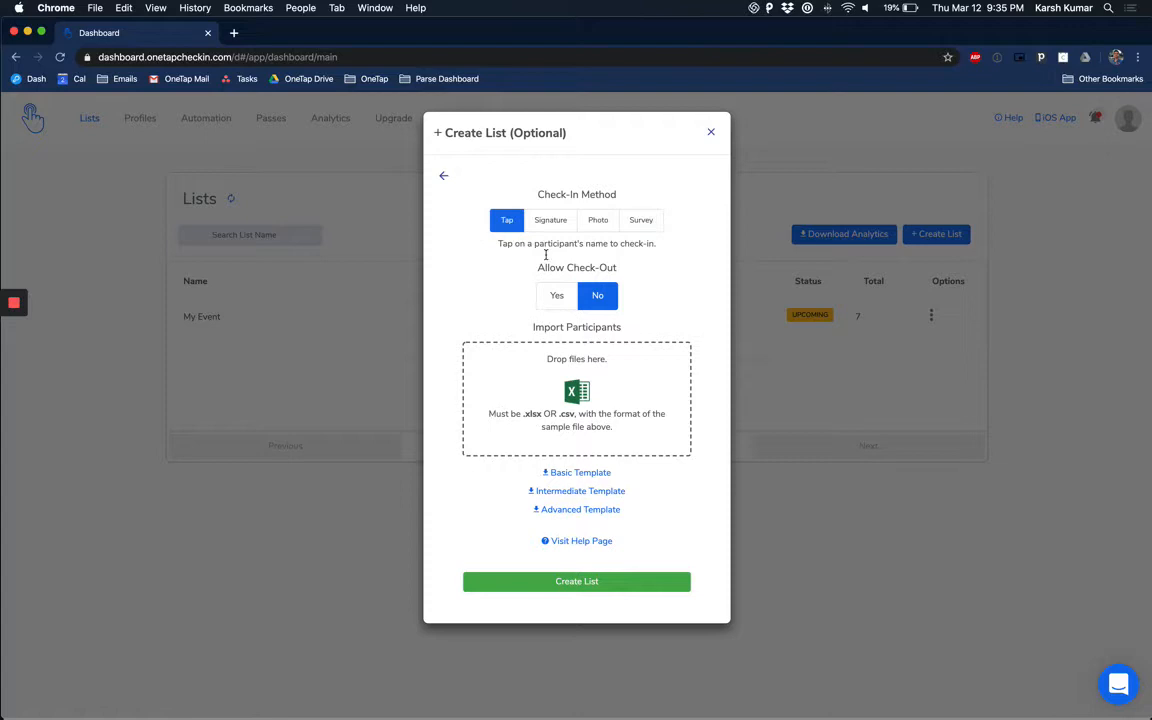
click(556, 296)
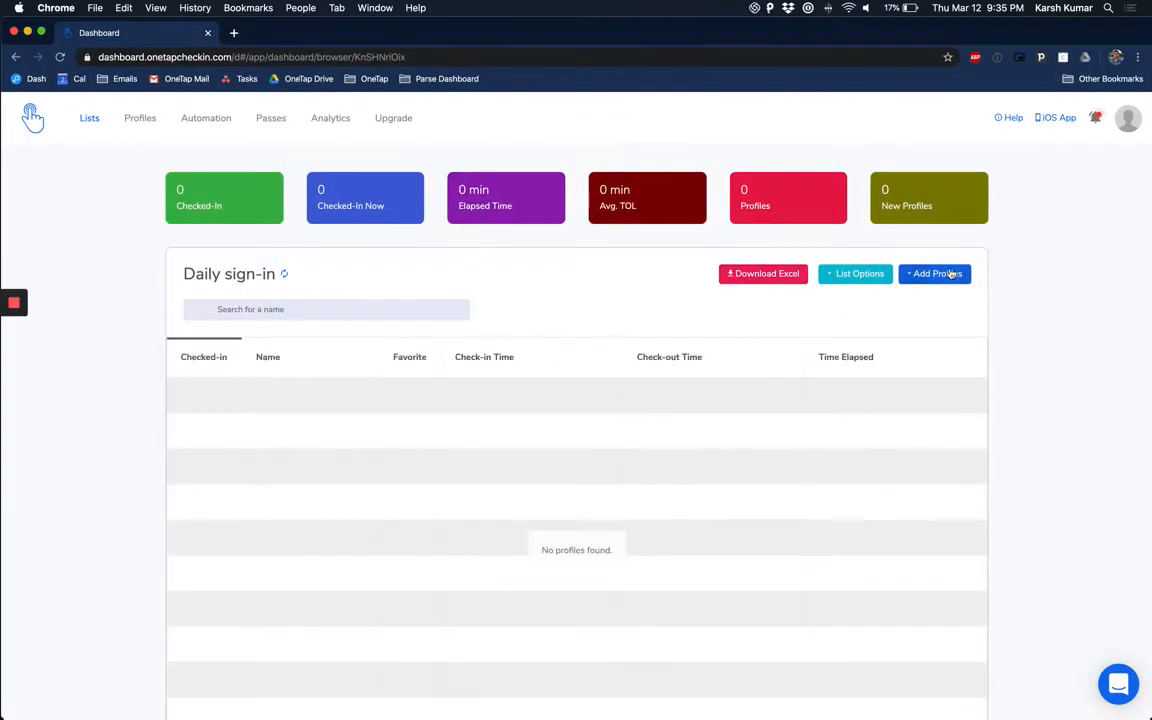
Choose Upload Excel as the way to add profiles to Daily sign-in.
click(934, 272)
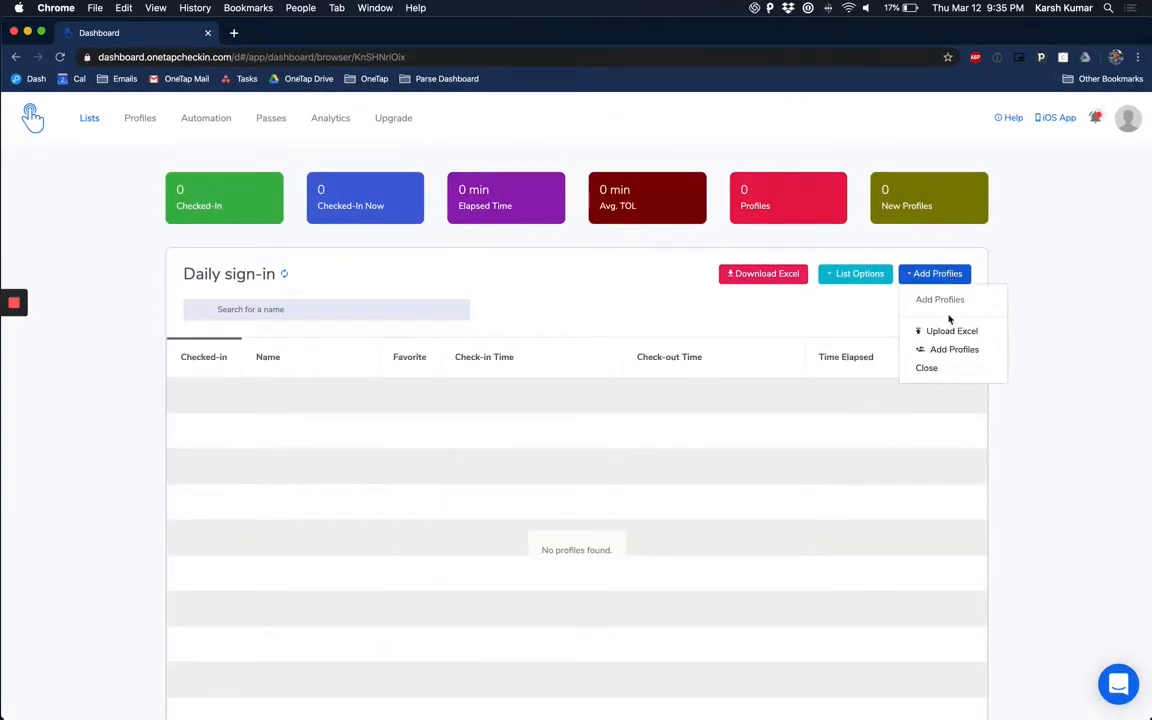
click(952, 332)
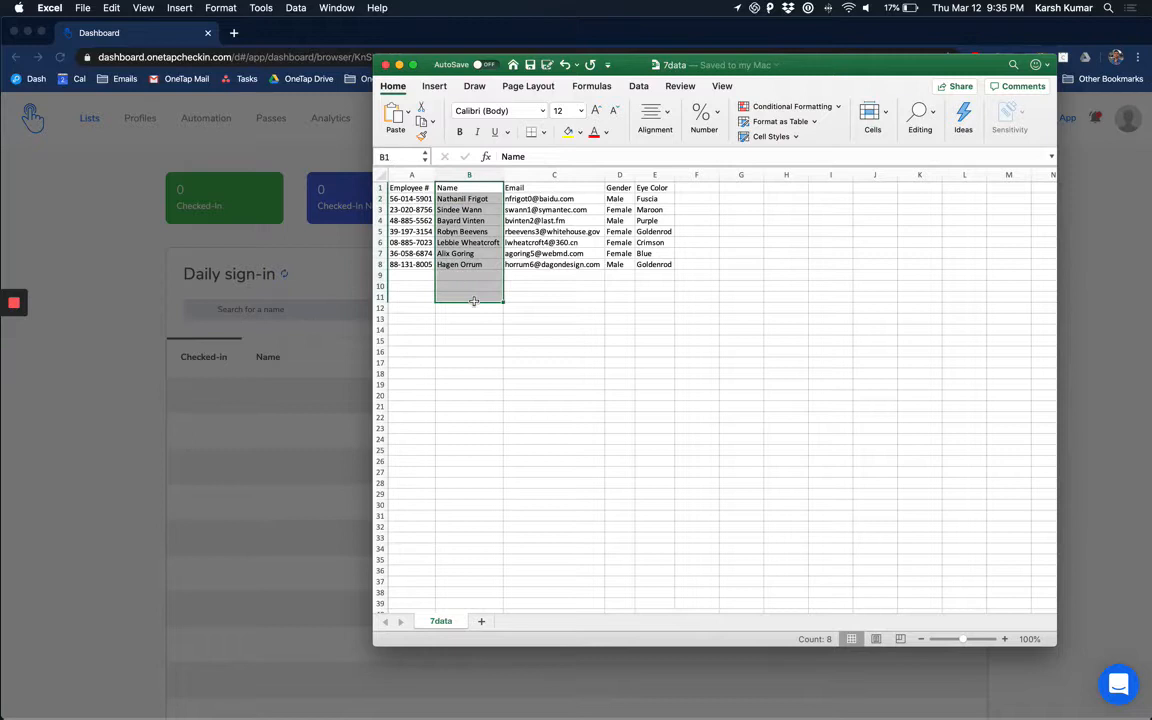
click(468, 198)
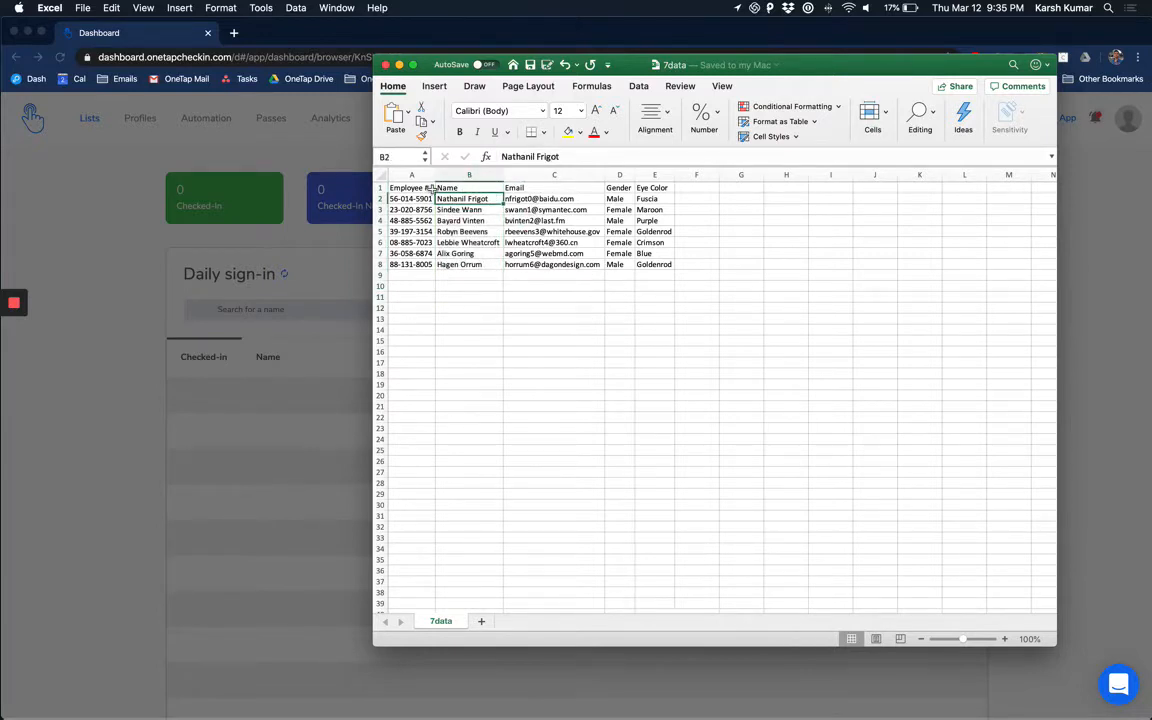
click(554, 188)
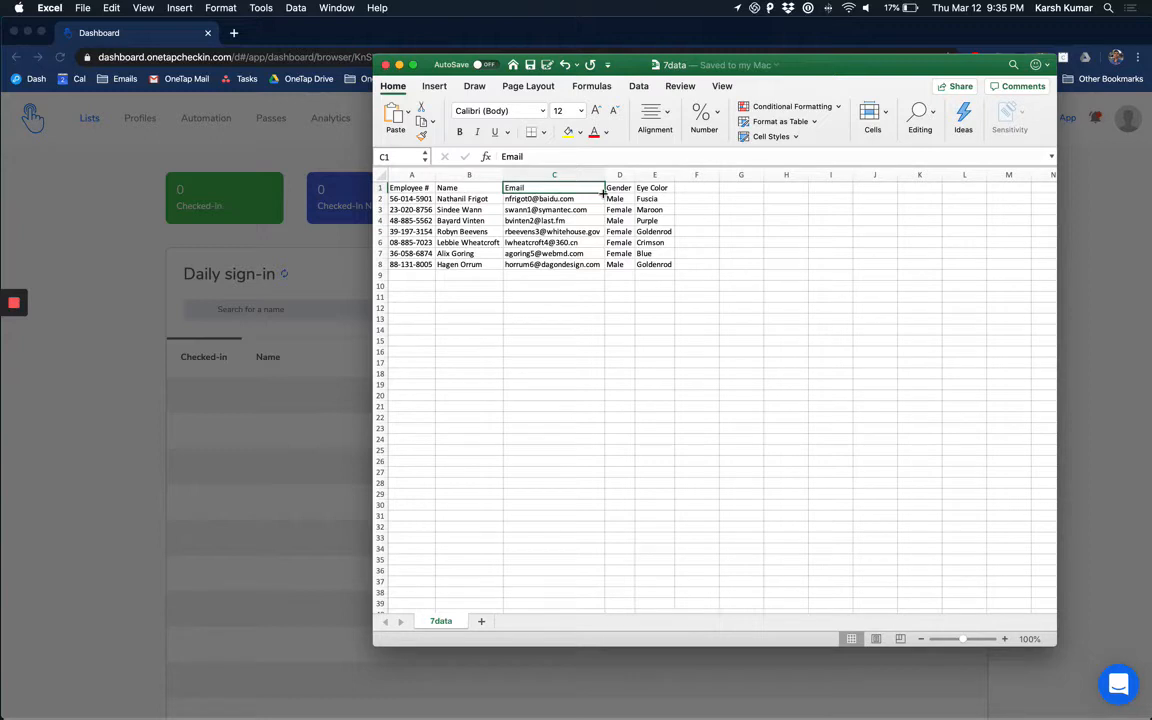
mouse_move(600, 202)
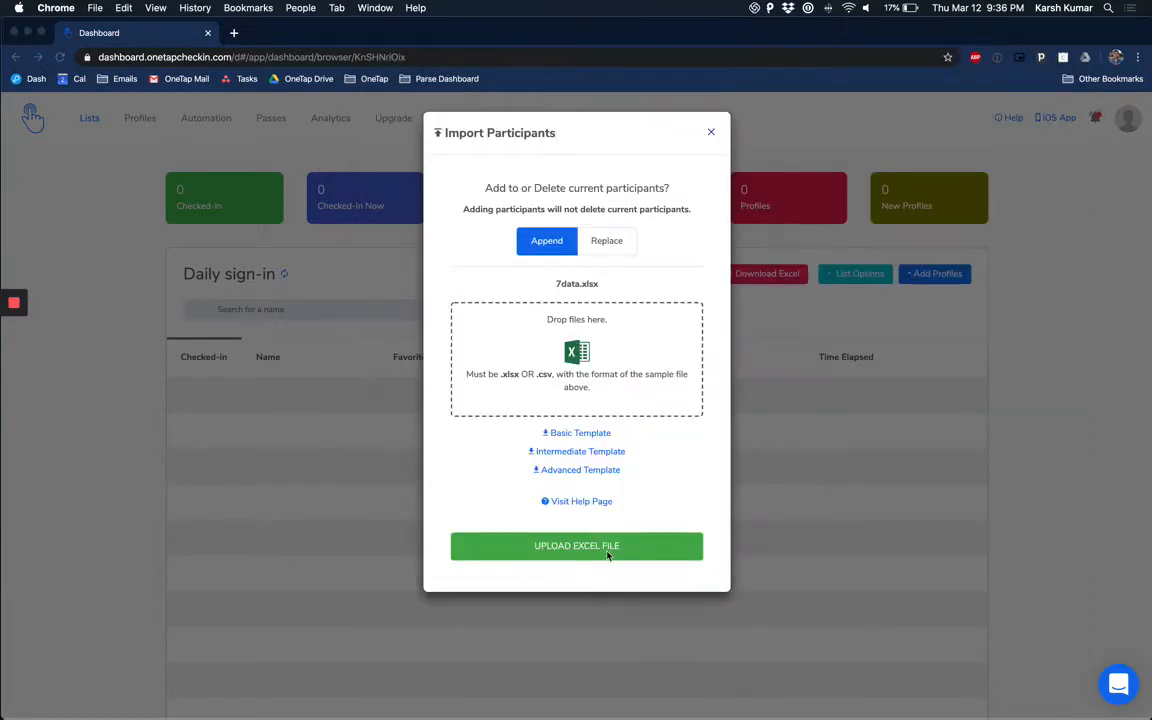
Upload 7data.xlsx so its participants are appended to Daily sign-in.
click(576, 544)
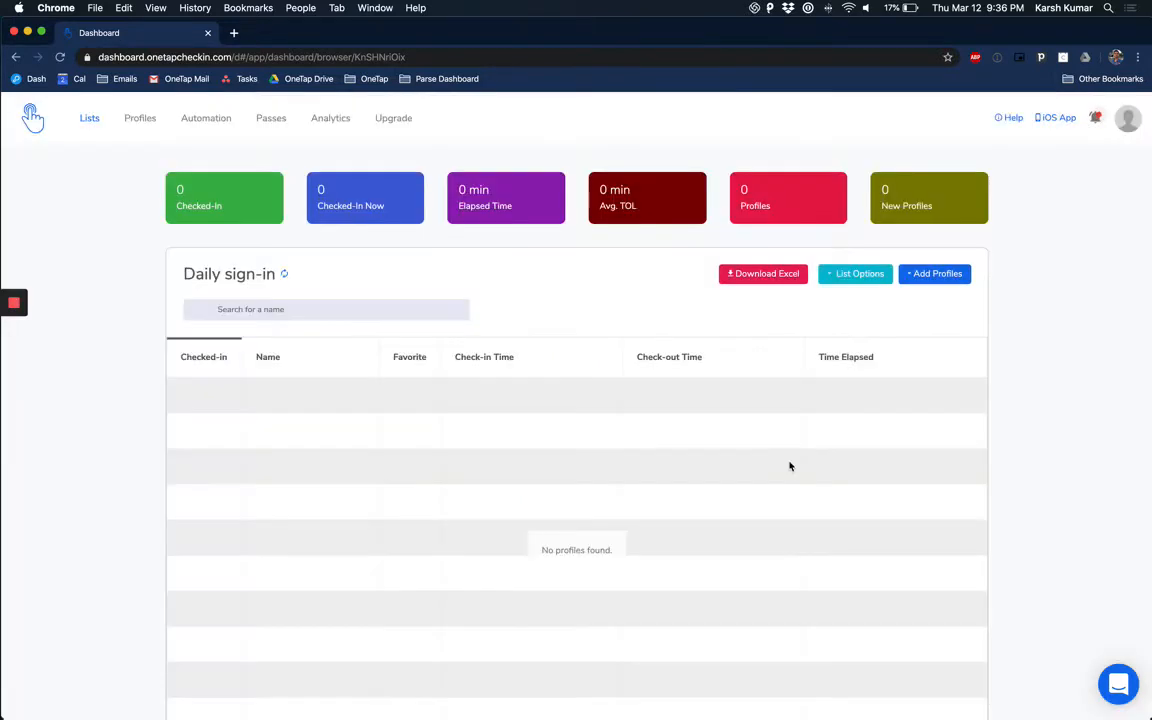
mouse_move(390, 552)
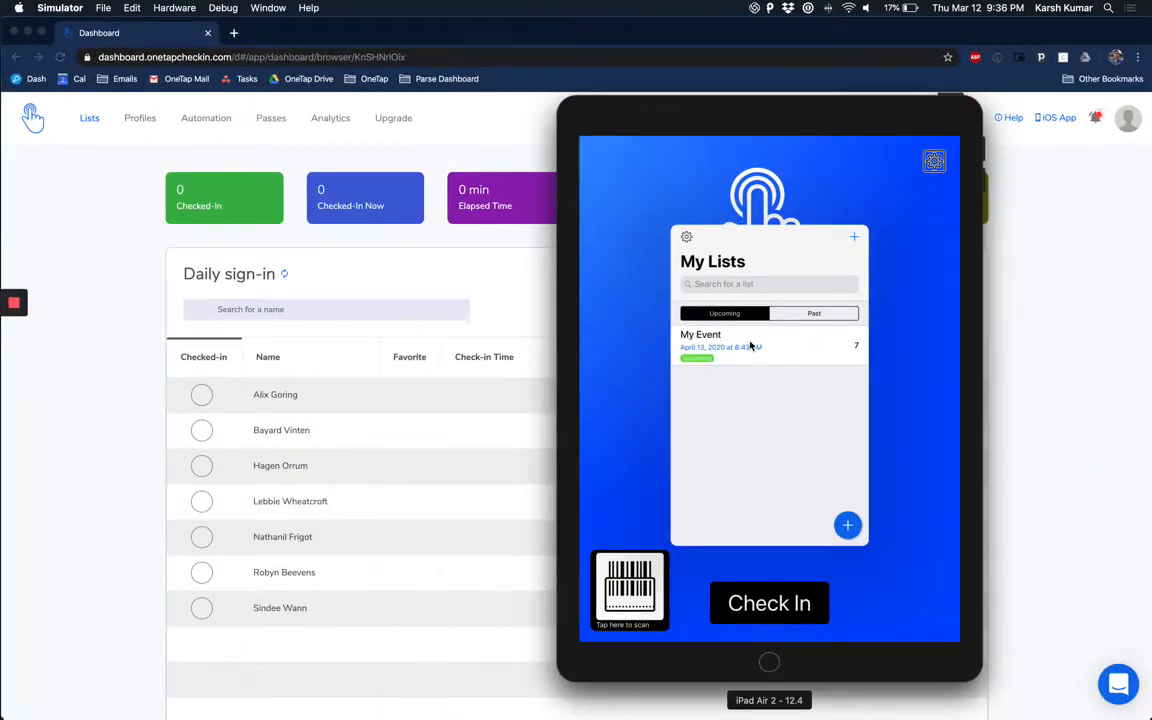
Link the iPad kiosk to the Daily sign-in list from its settings.
click(932, 160)
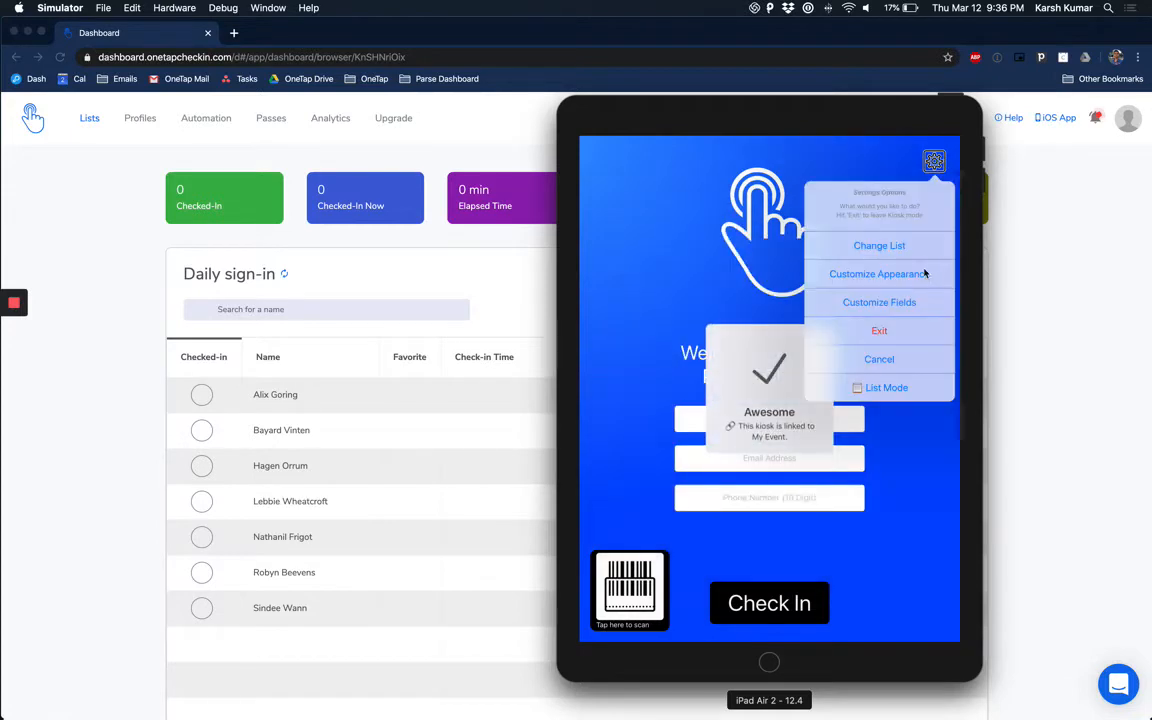
click(880, 244)
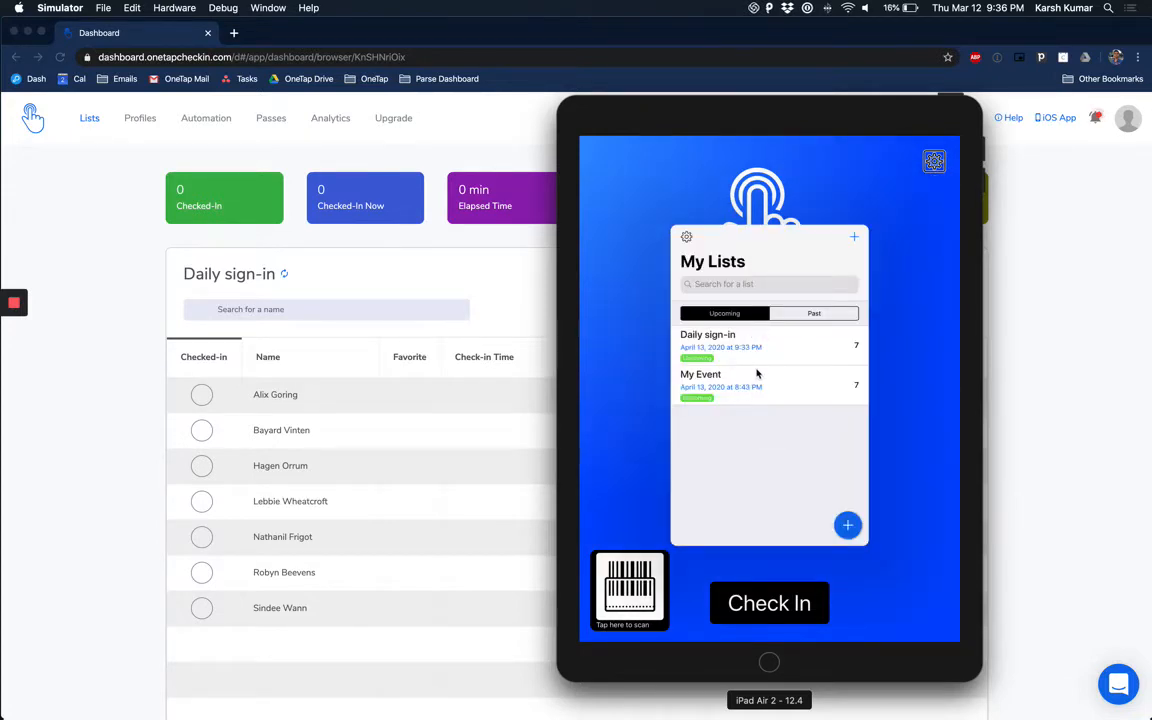
click(708, 344)
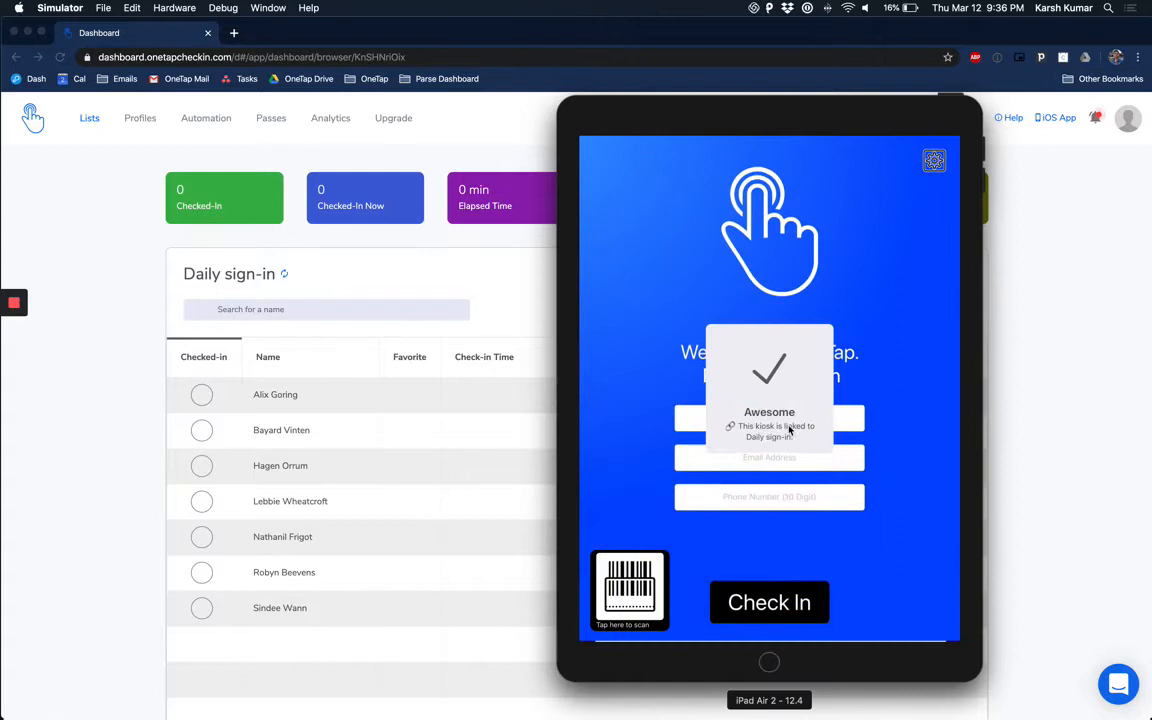
Submit one guest check-in on the kiosk and bring up the Manage Kiosk menu.
click(768, 310)
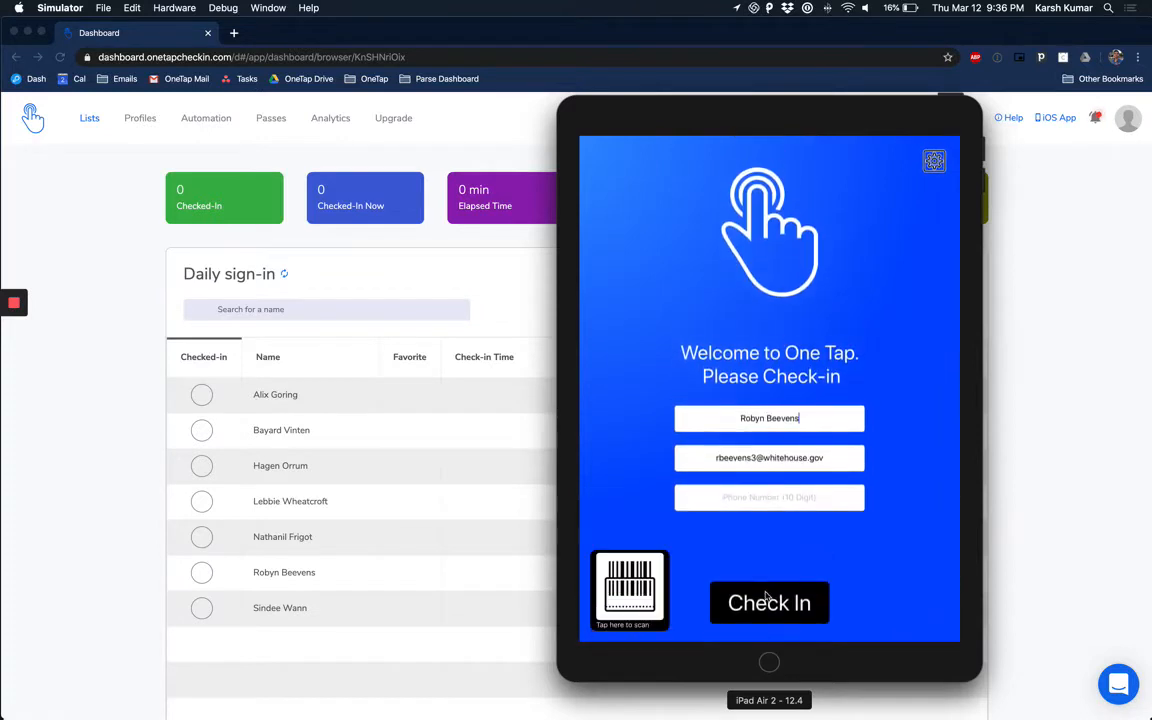
click(768, 602)
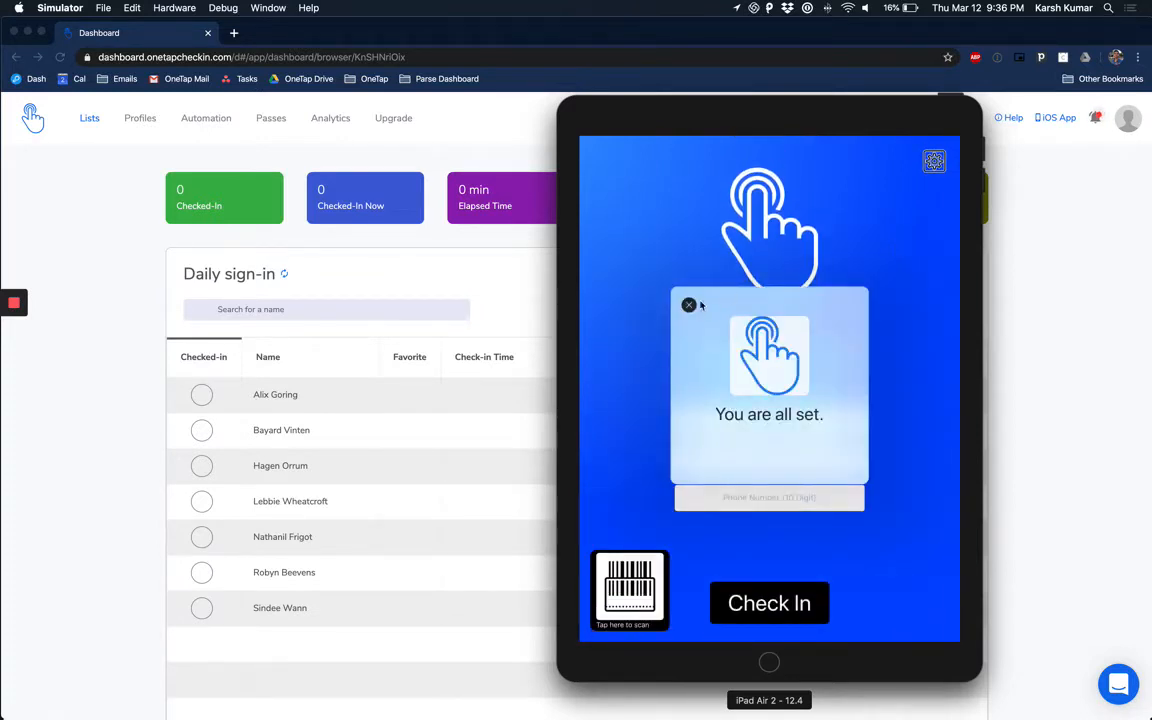
click(932, 160)
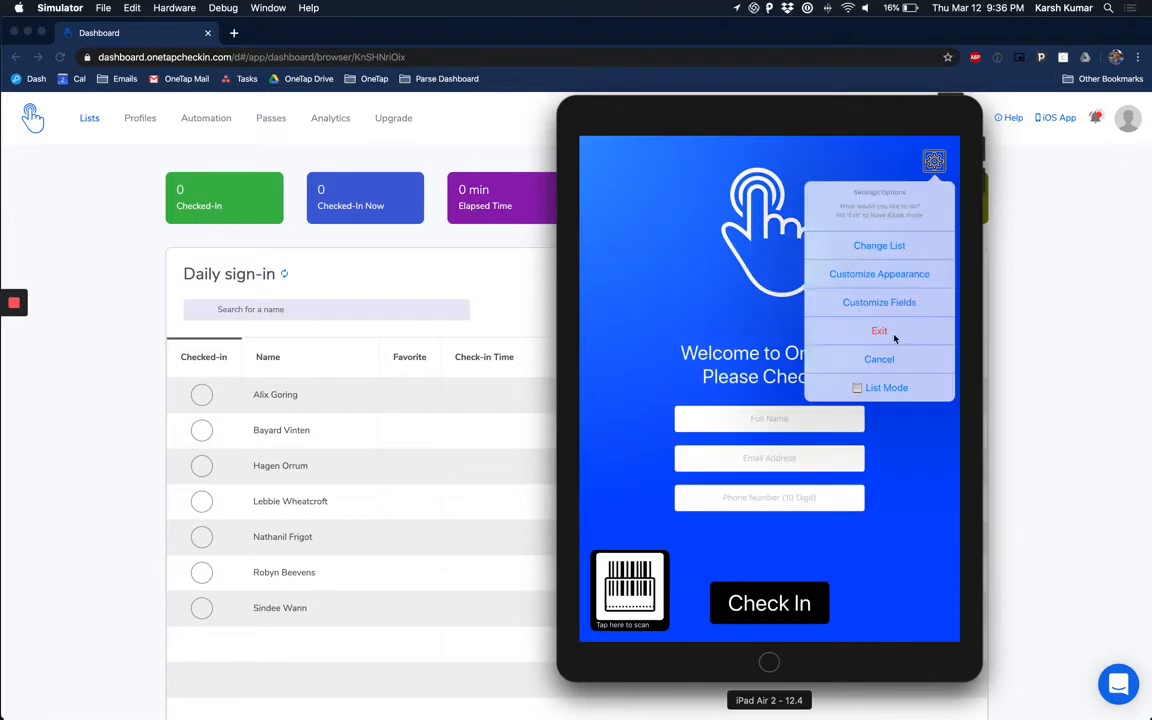
click(880, 332)
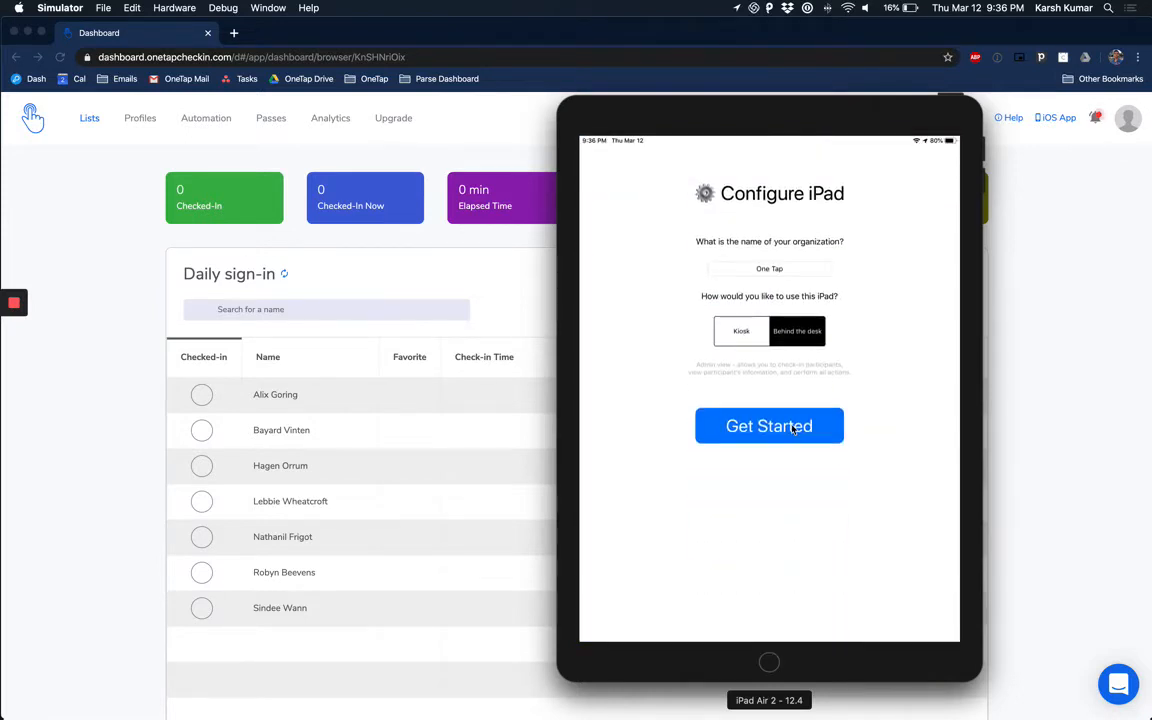
click(768, 424)
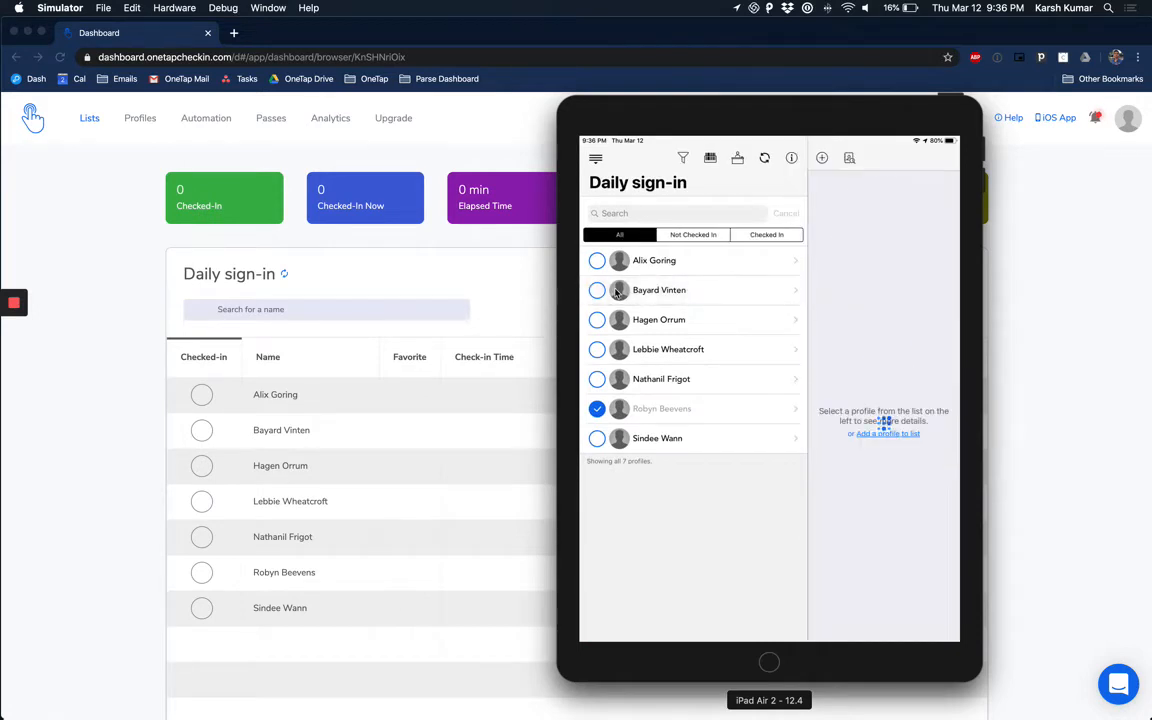
click(660, 290)
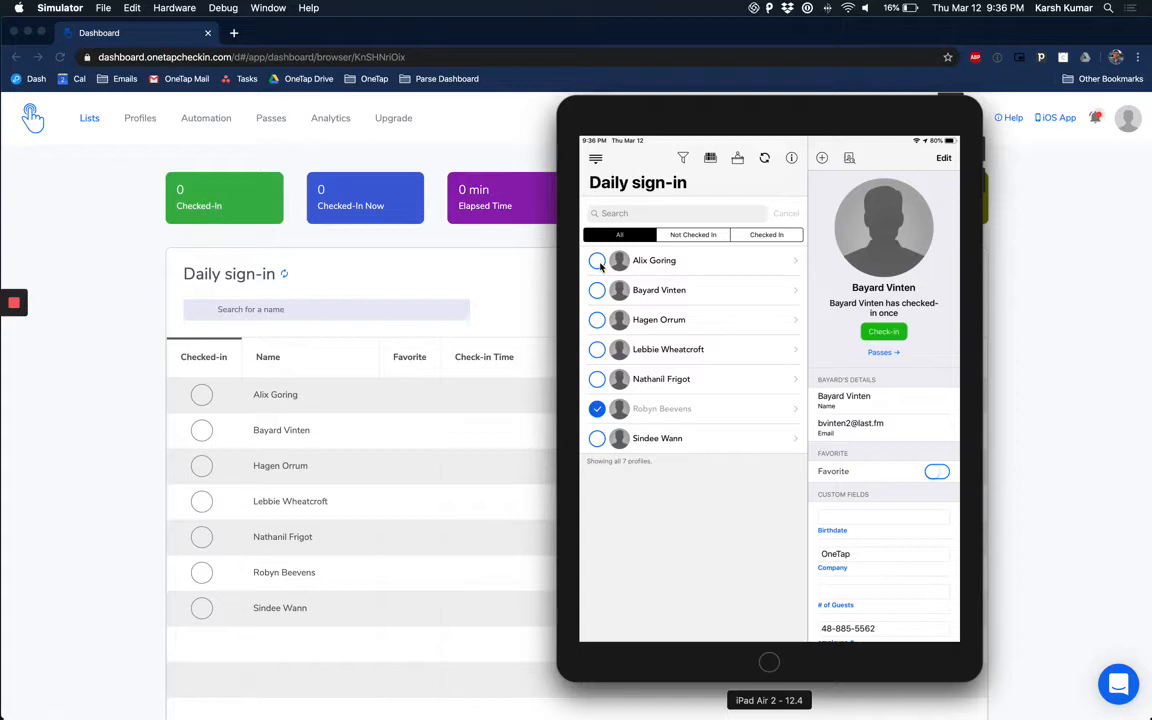
click(596, 260)
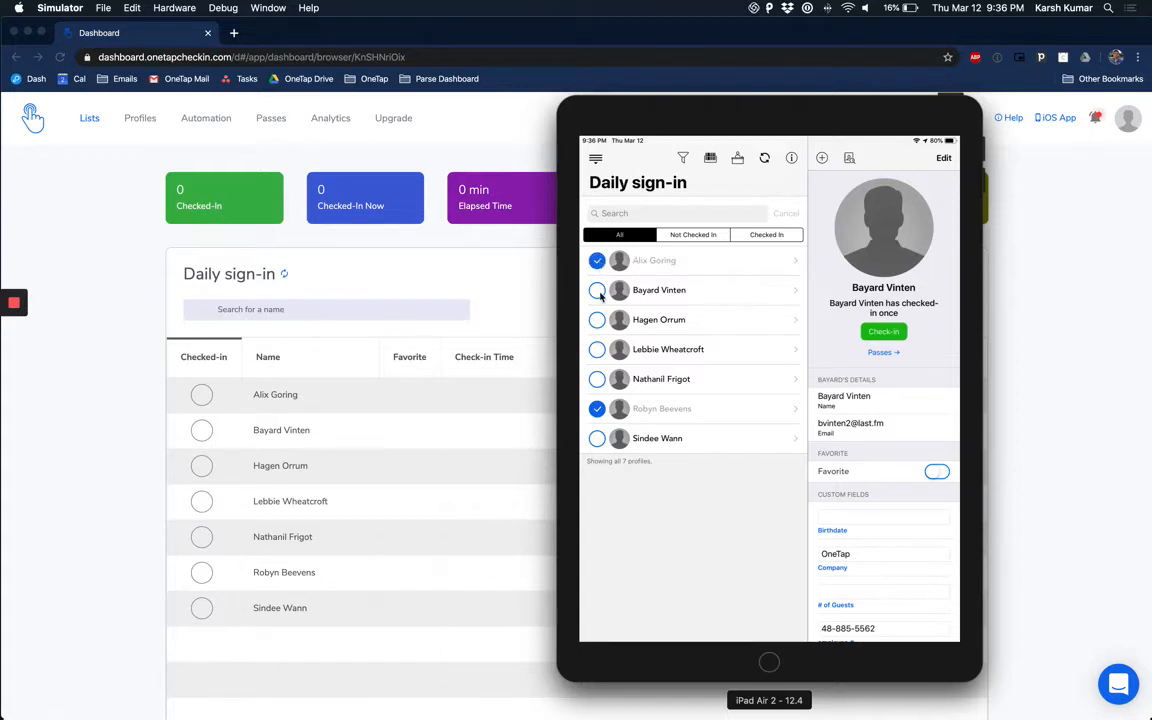
click(596, 290)
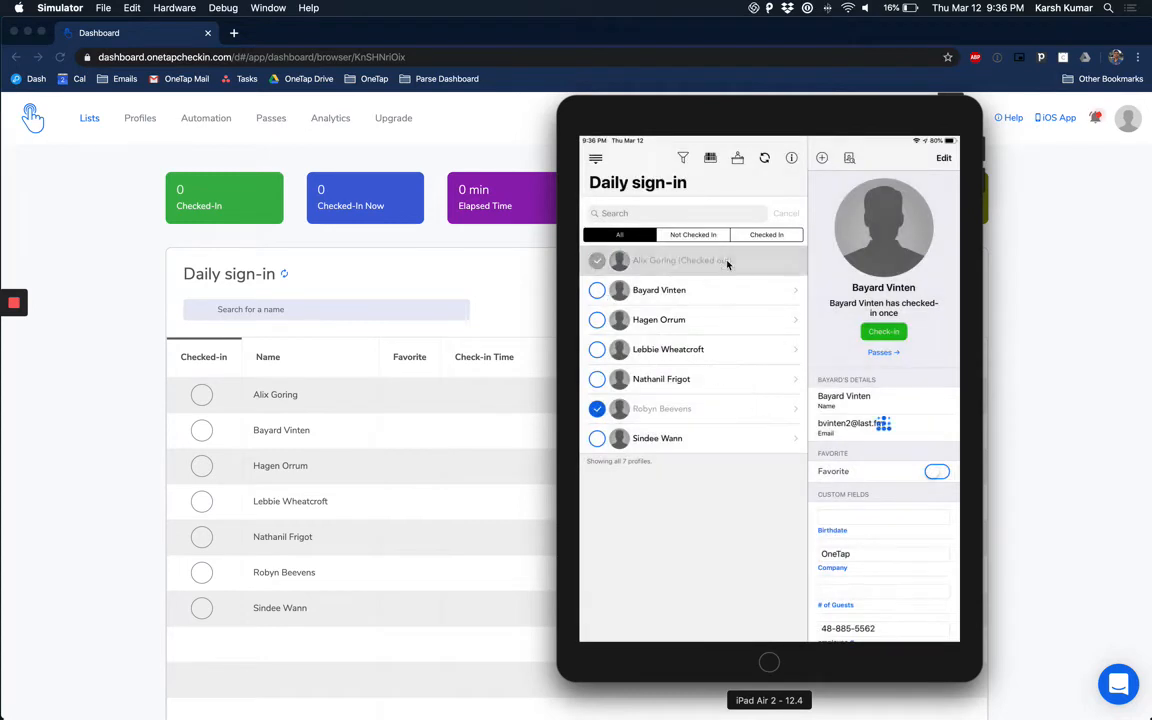
click(684, 260)
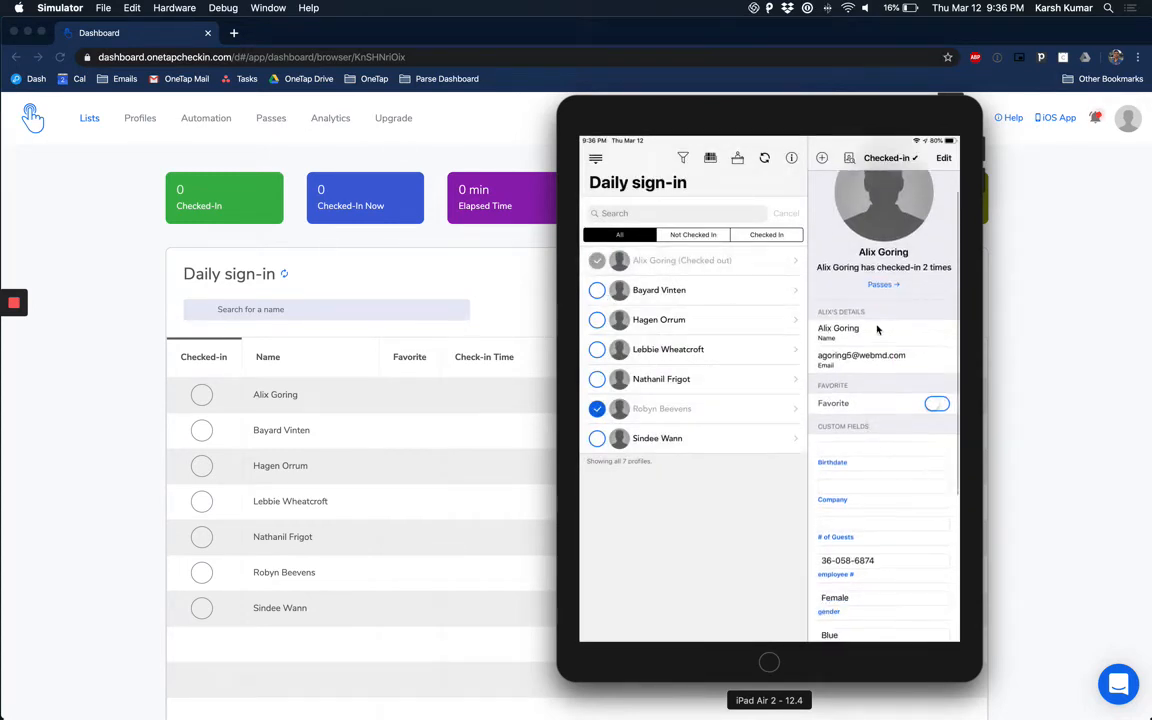
scroll(down, 3)
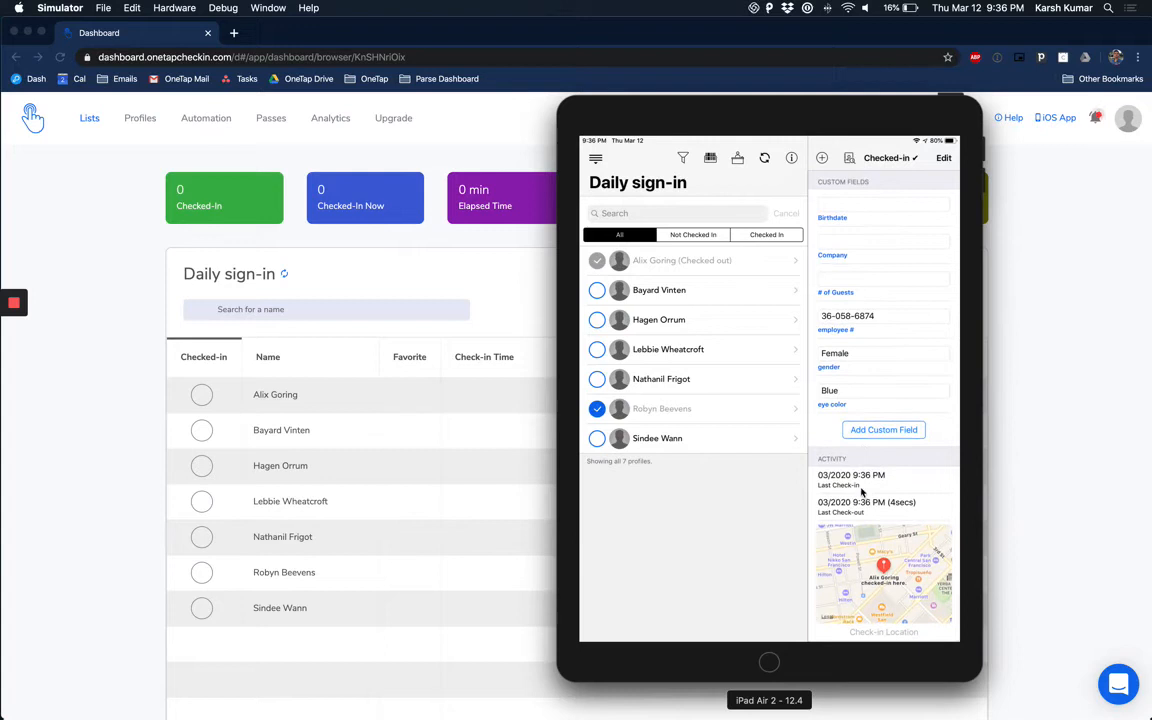
mouse_move(908, 592)
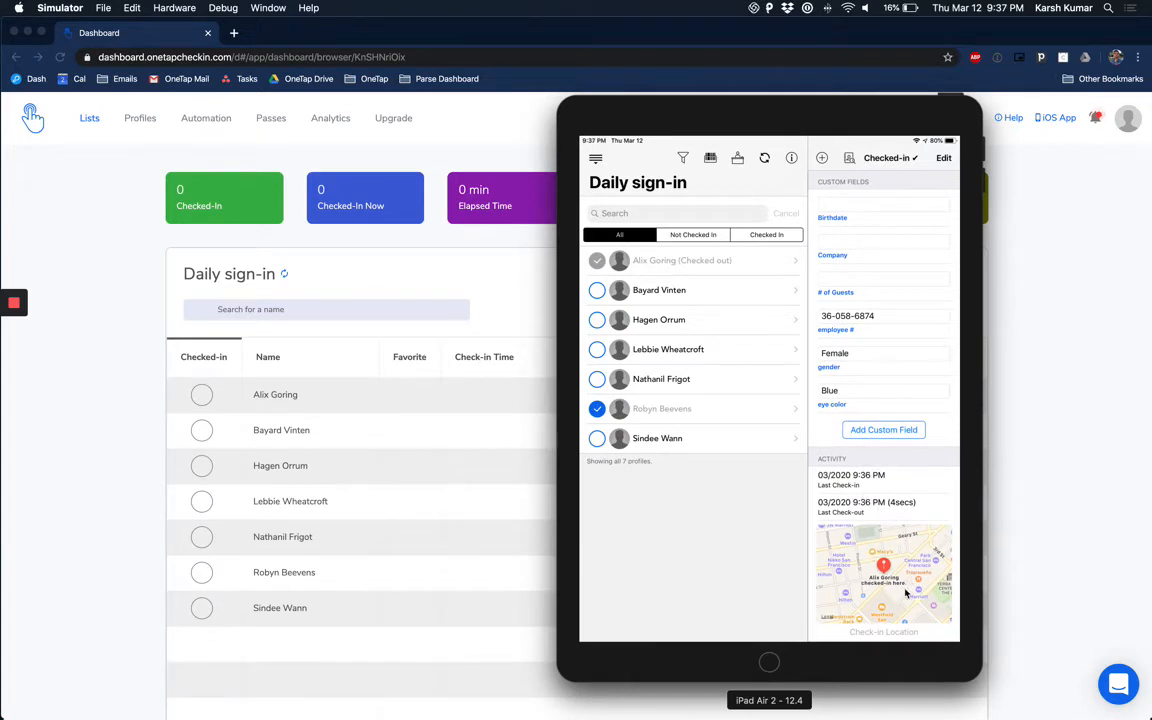
scroll(up, 3)
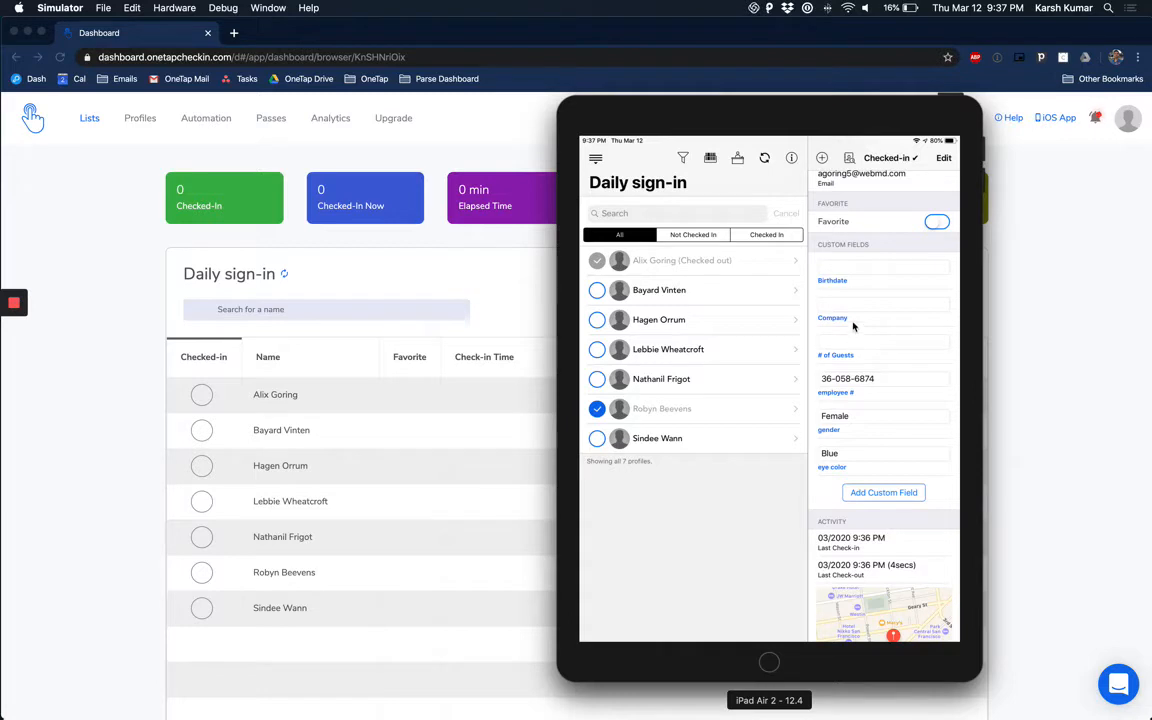
click(880, 330)
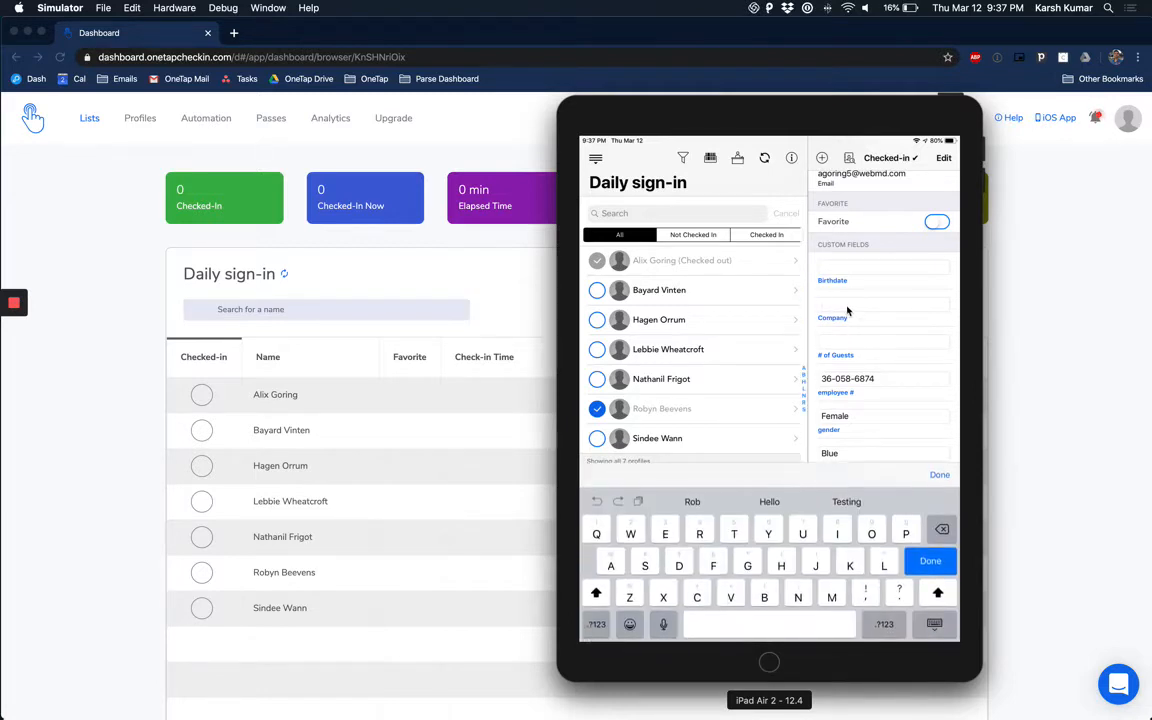
text(OneTap)
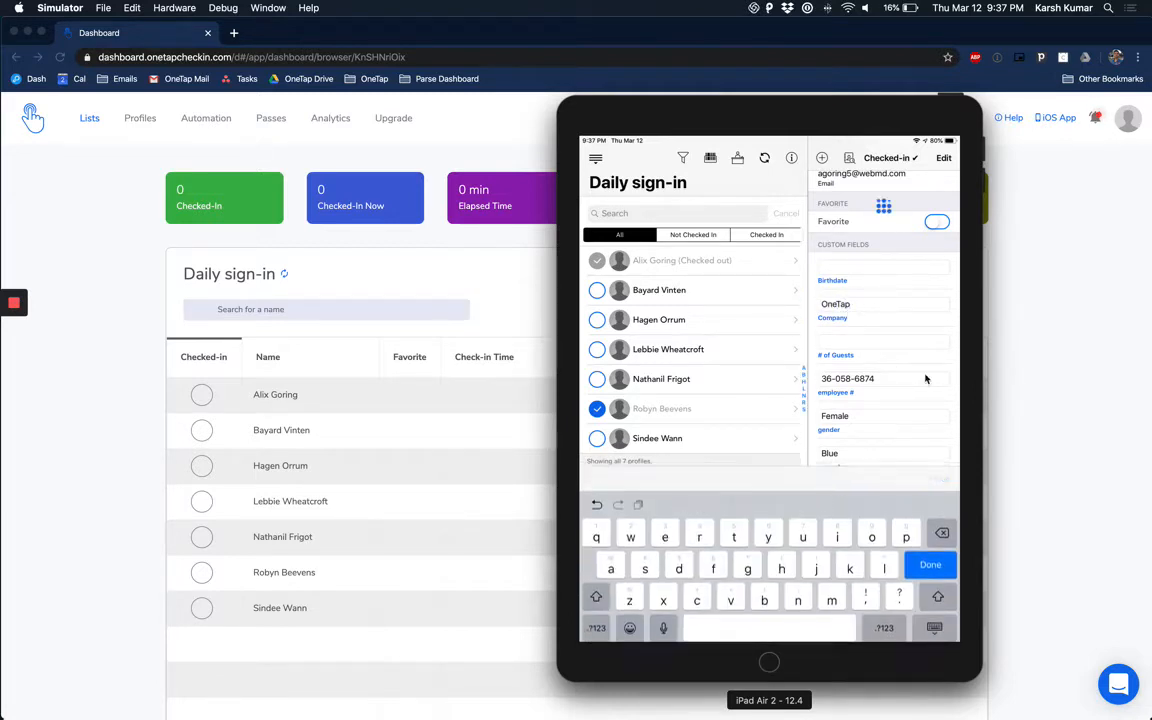
click(928, 564)
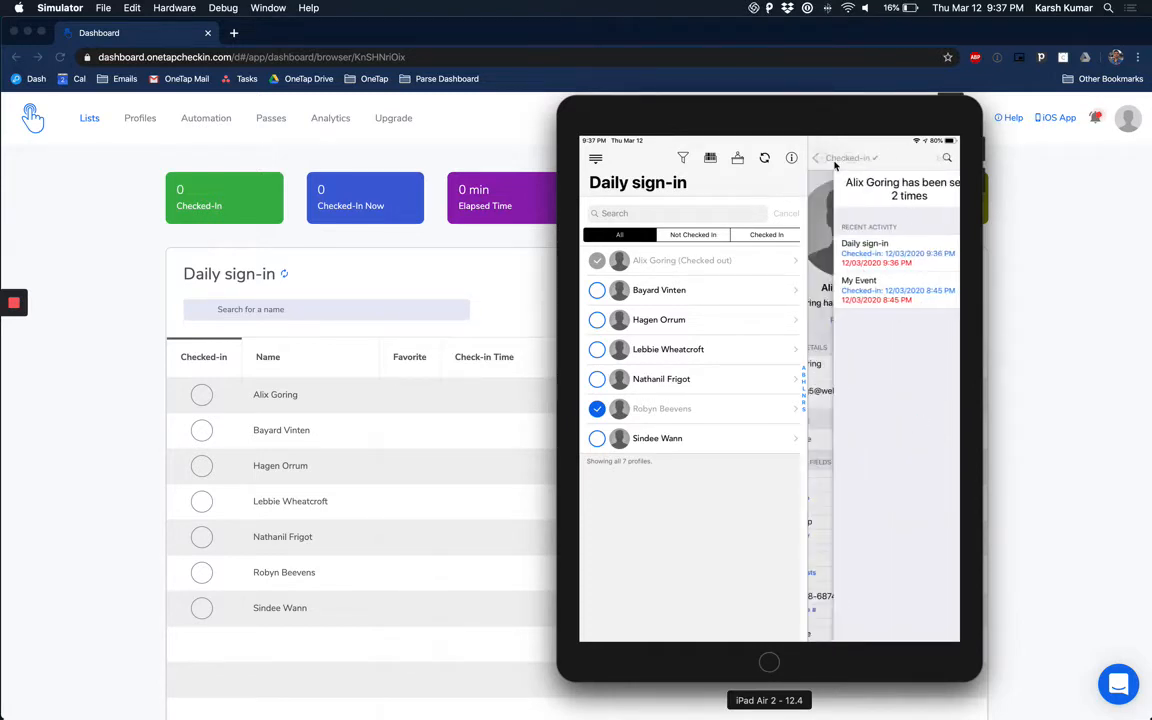
Start and abandon a new profile, then return the iPad to kiosk mode.
click(820, 158)
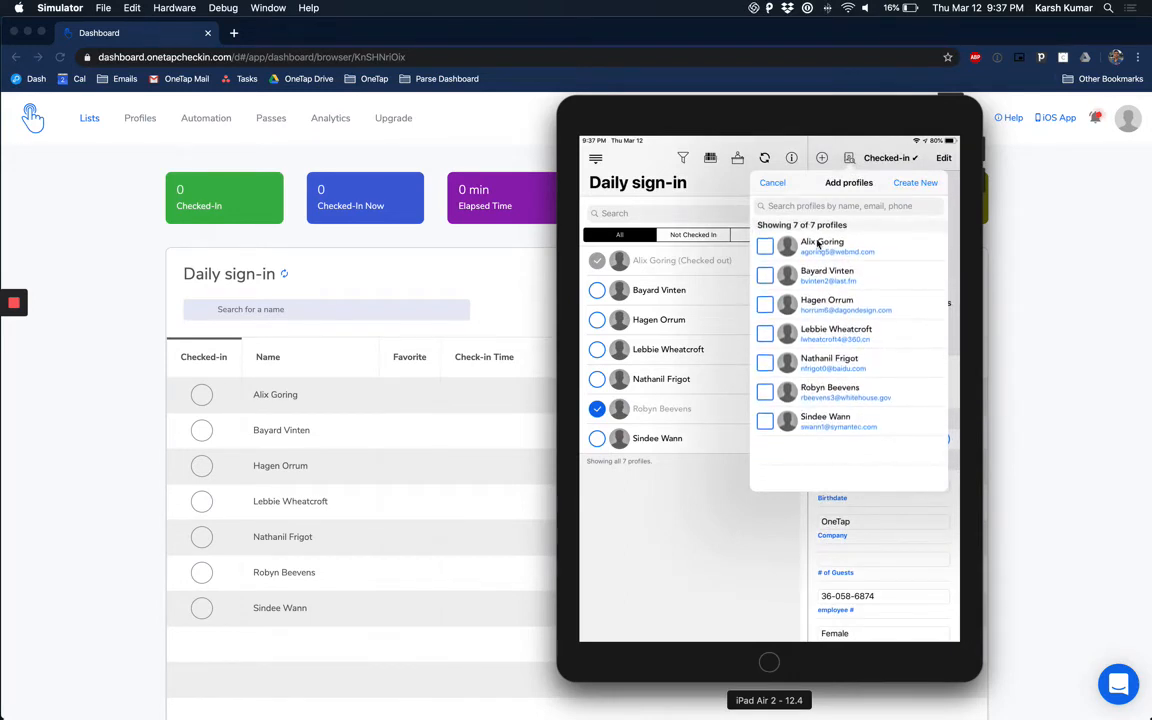
mouse_move(804, 184)
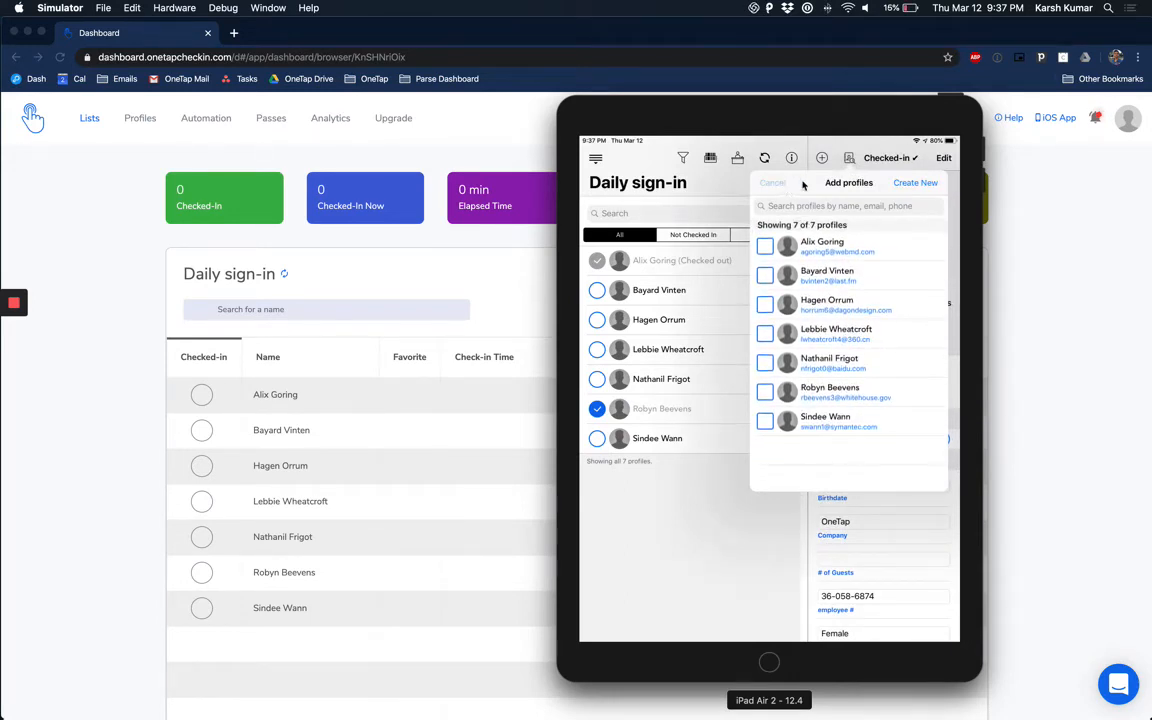
click(916, 182)
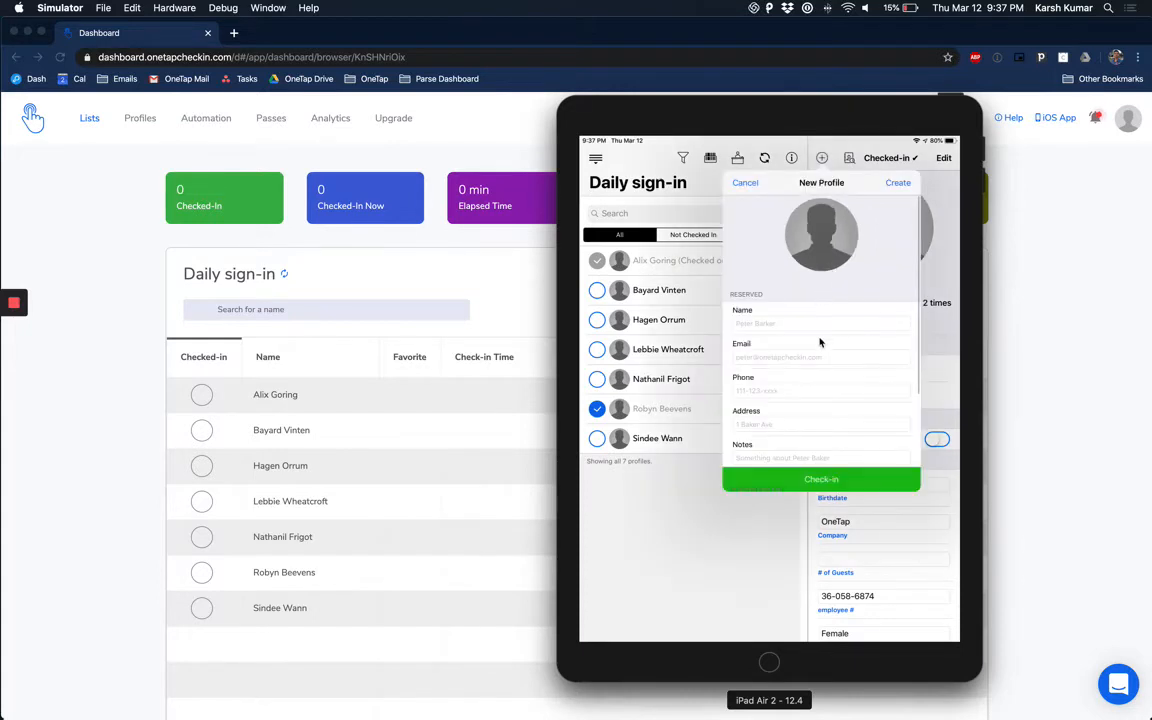
click(744, 182)
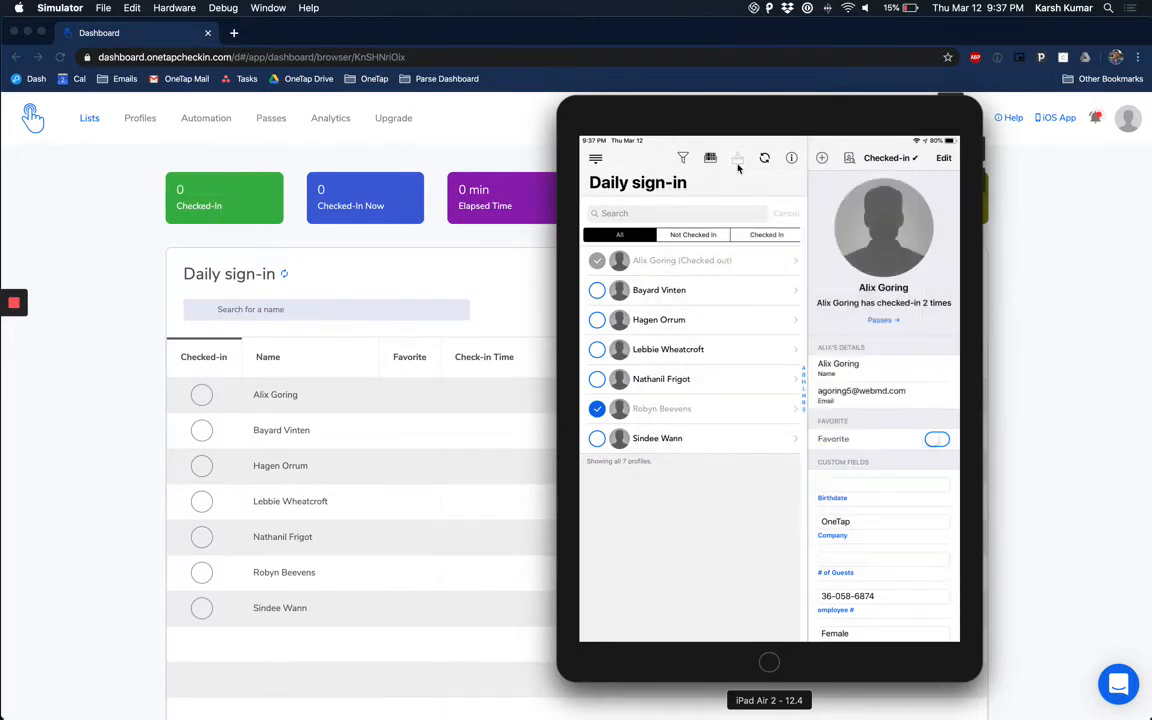
click(736, 148)
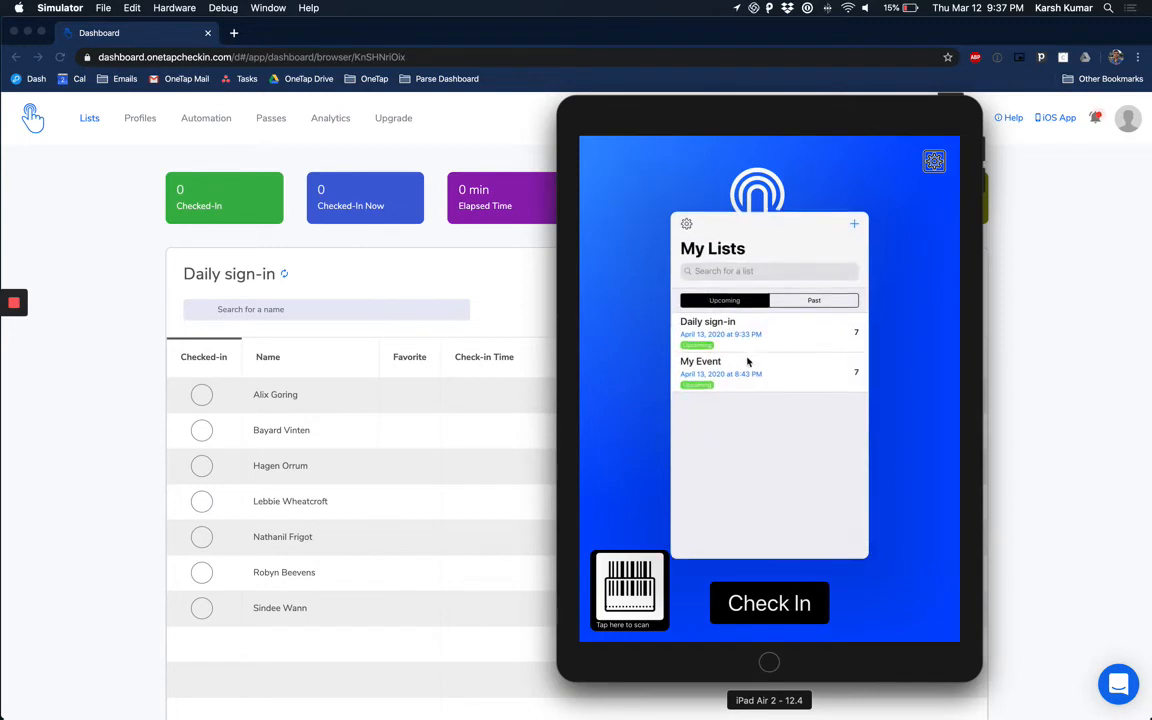
Link the kiosk to My Event and set the iPad up as a kiosk again.
click(700, 360)
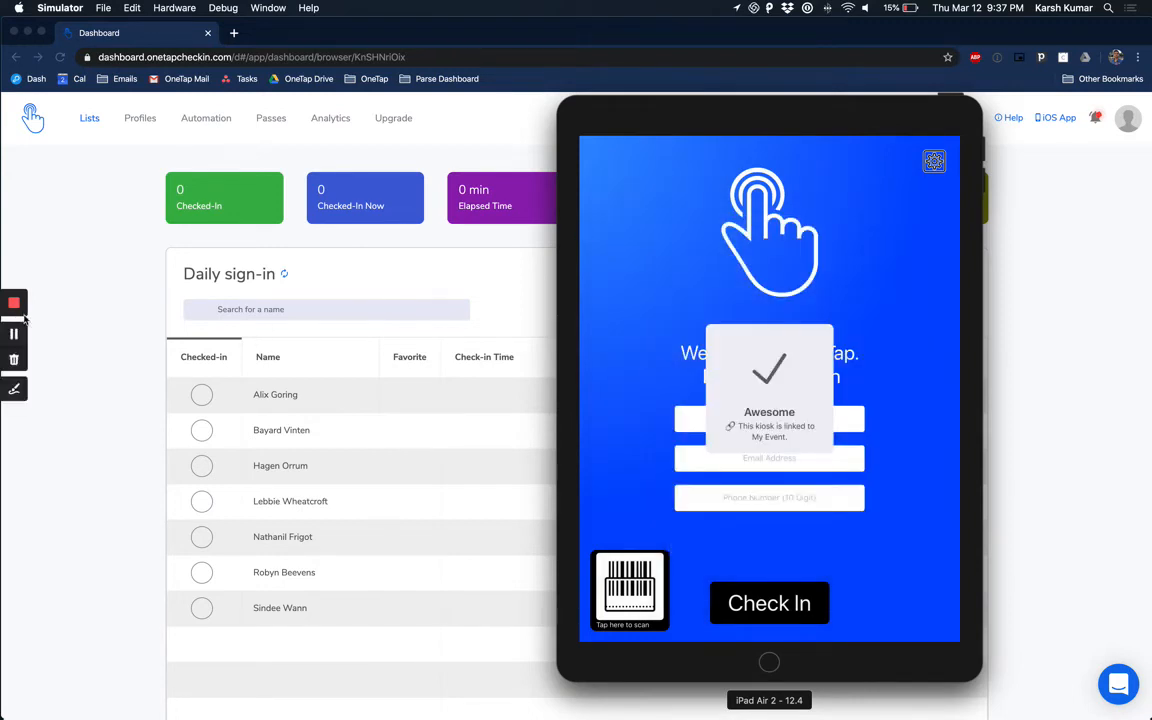
click(932, 160)
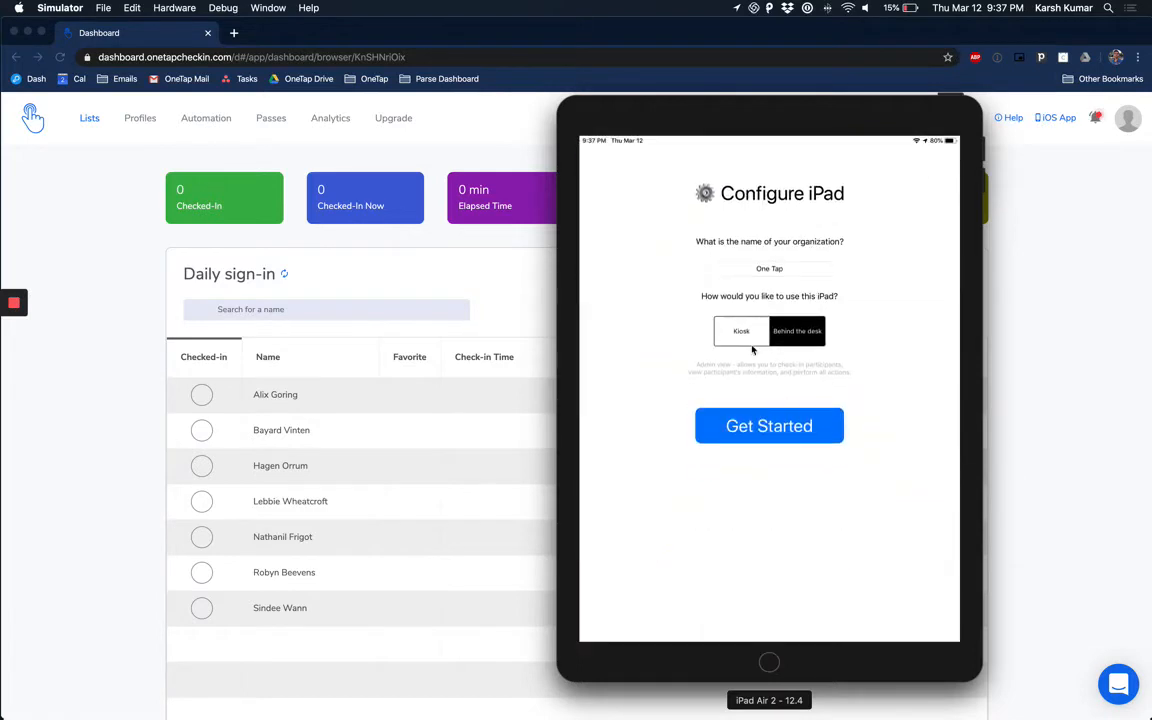
click(768, 424)
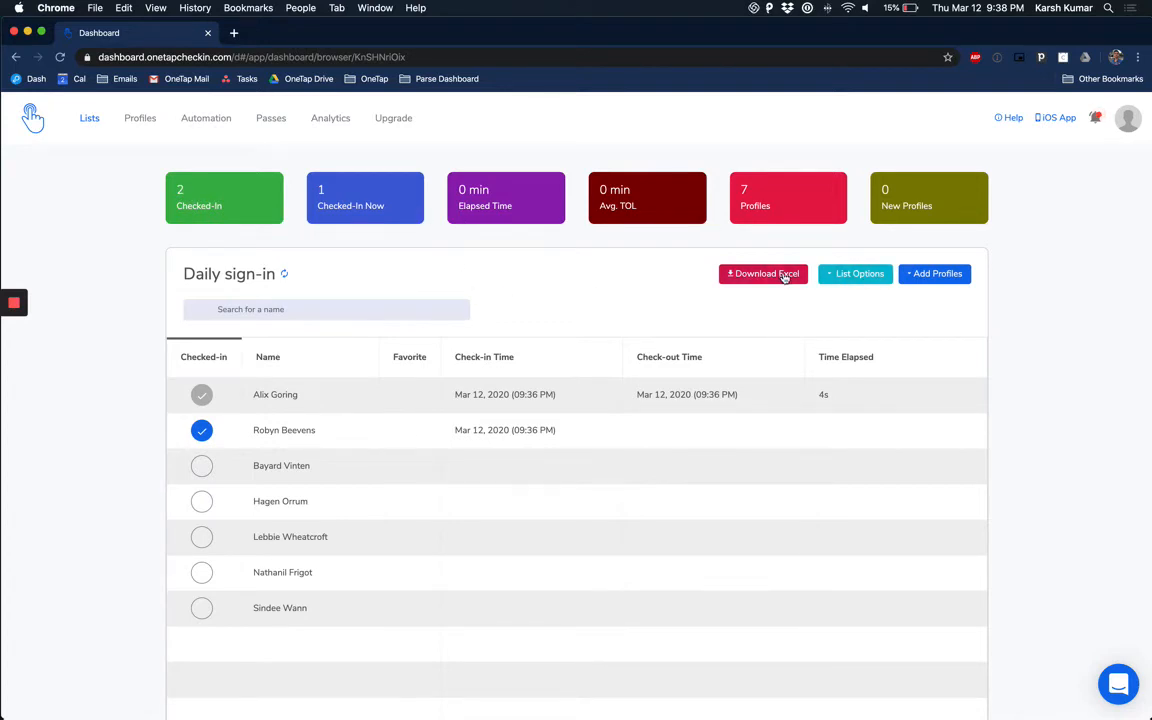
click(284, 428)
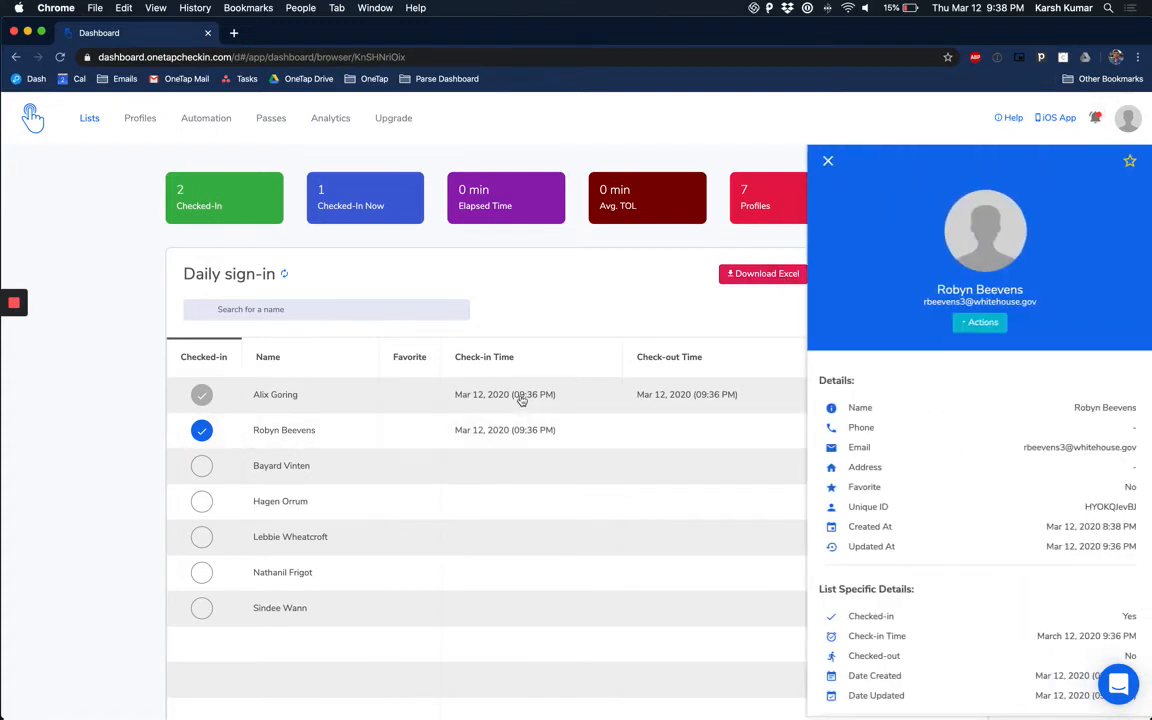
click(828, 160)
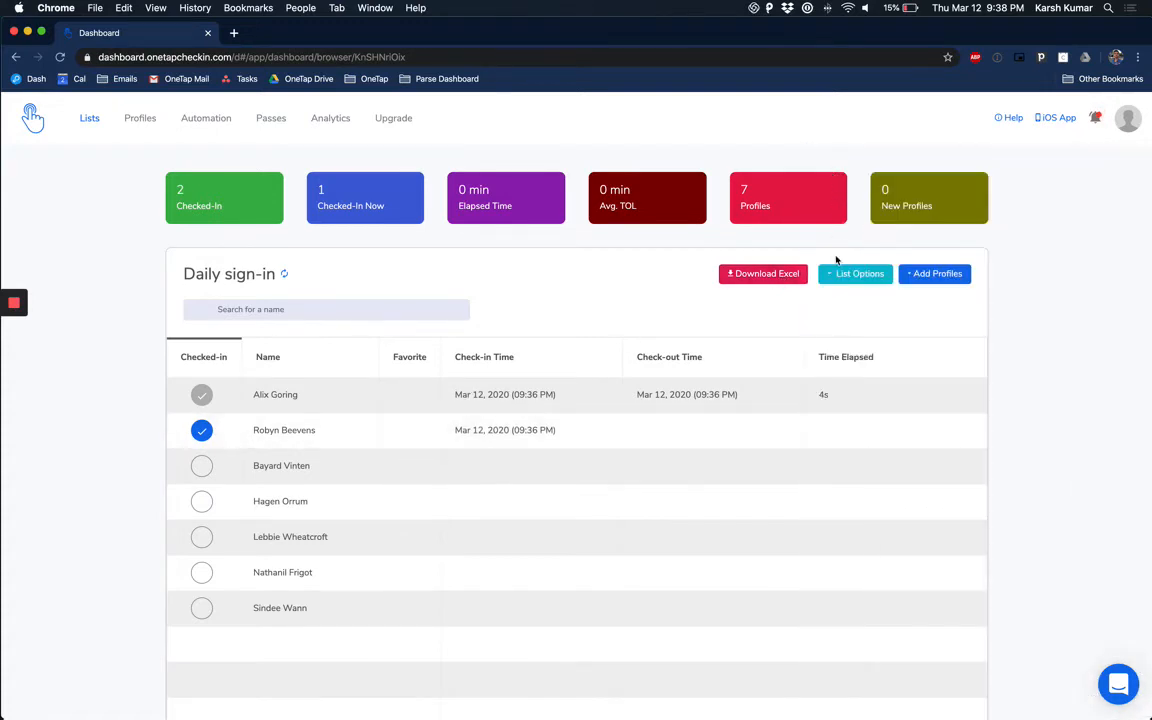
mouse_move(214, 254)
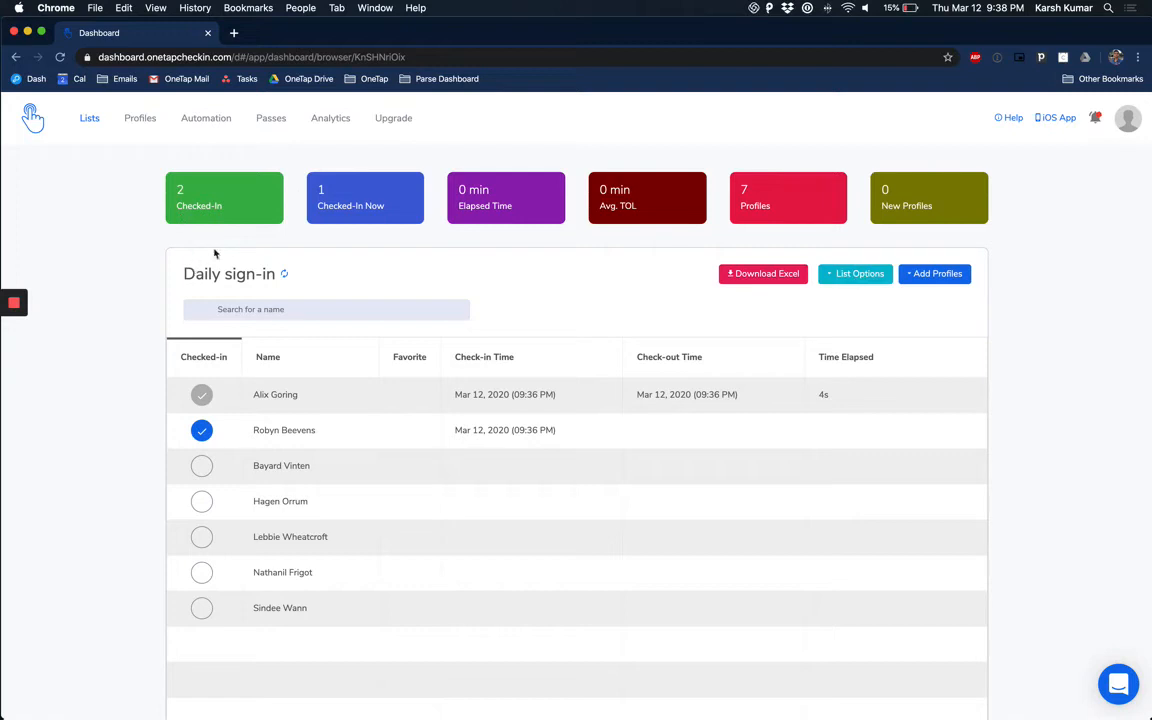
click(140, 118)
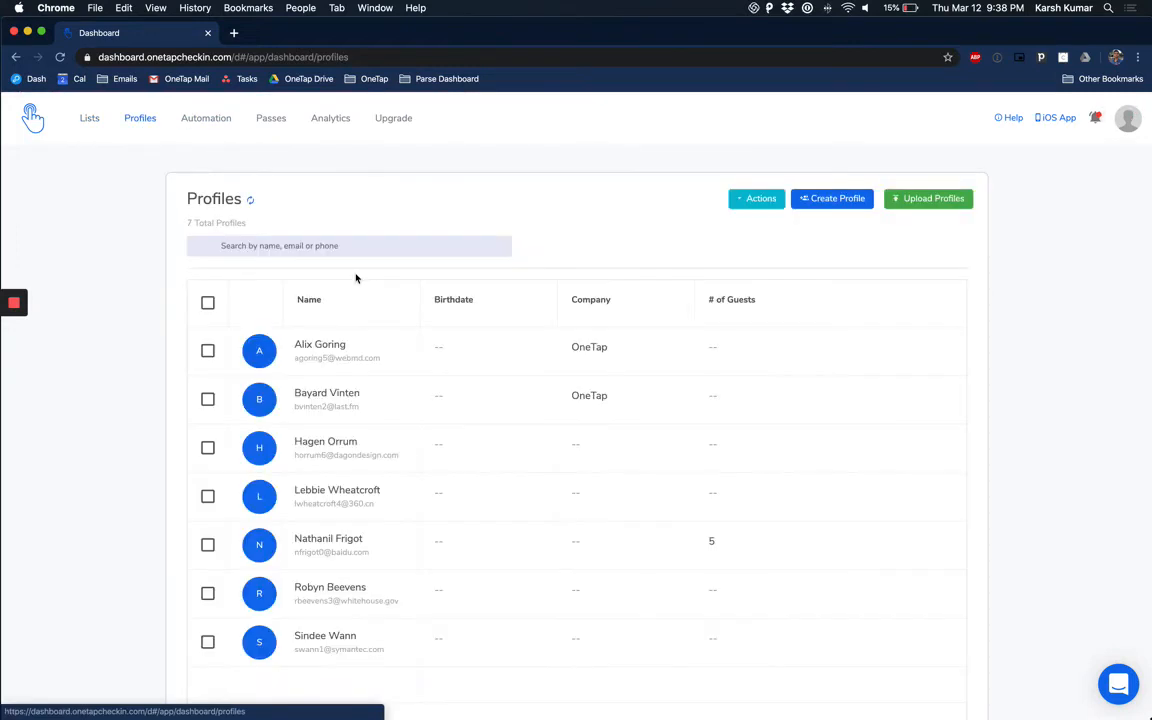
mouse_move(348, 448)
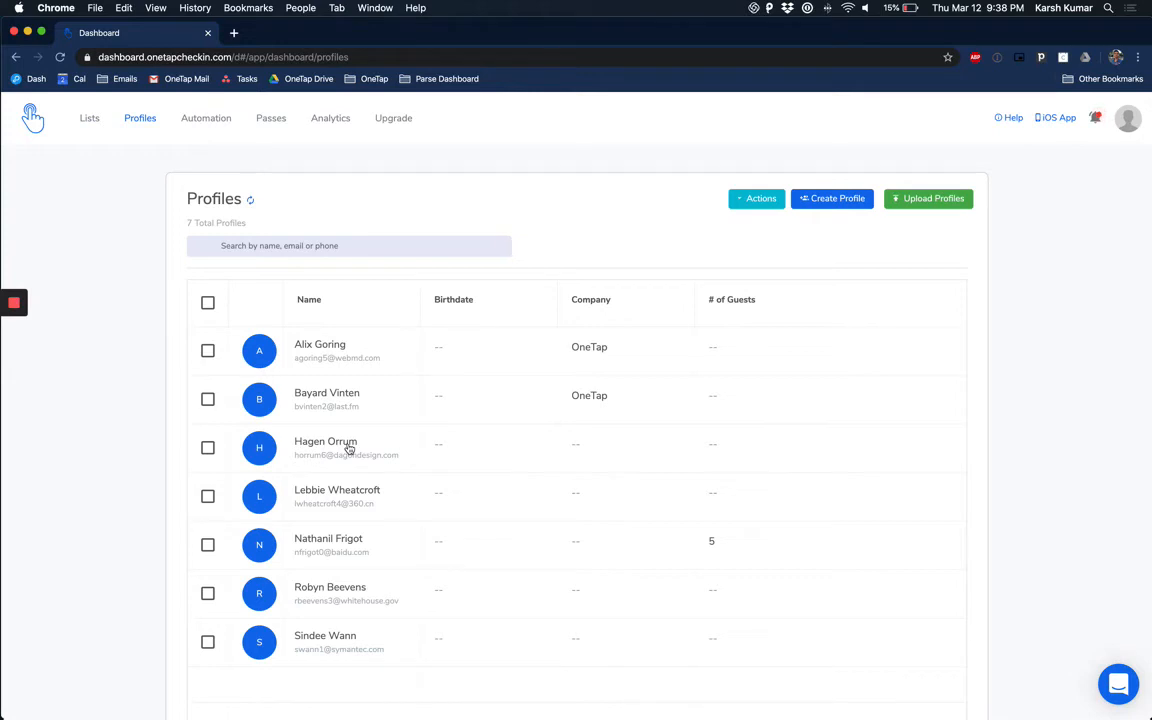
click(324, 442)
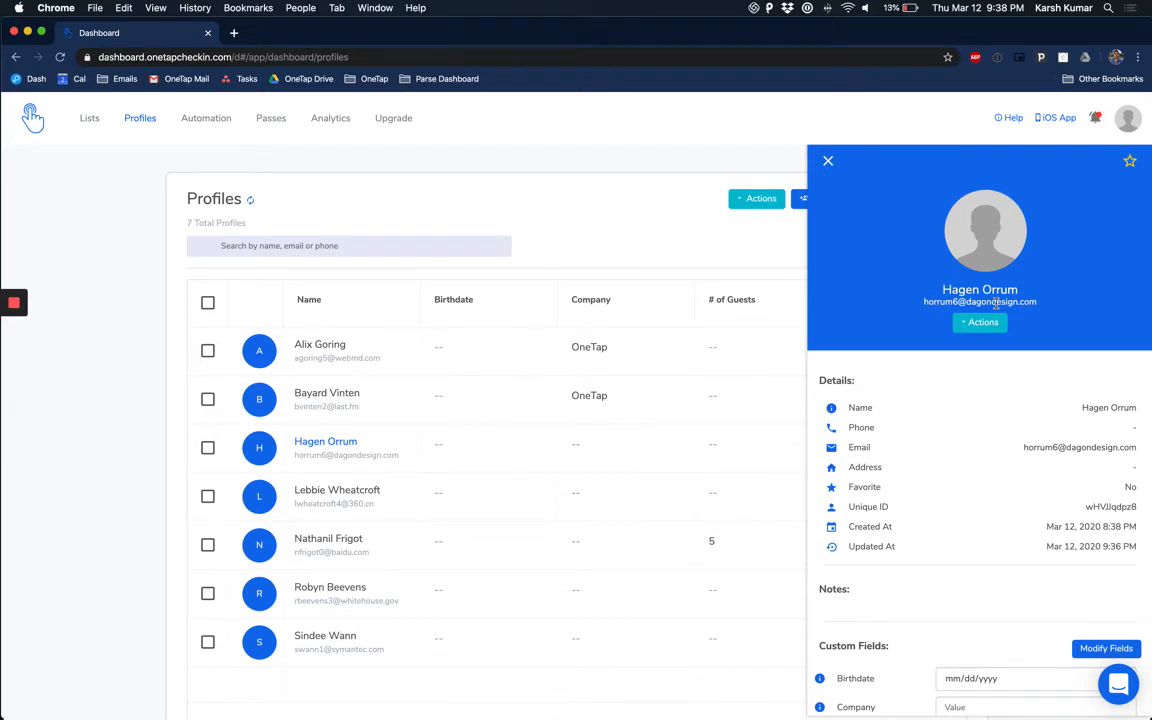
scroll(down, 3)
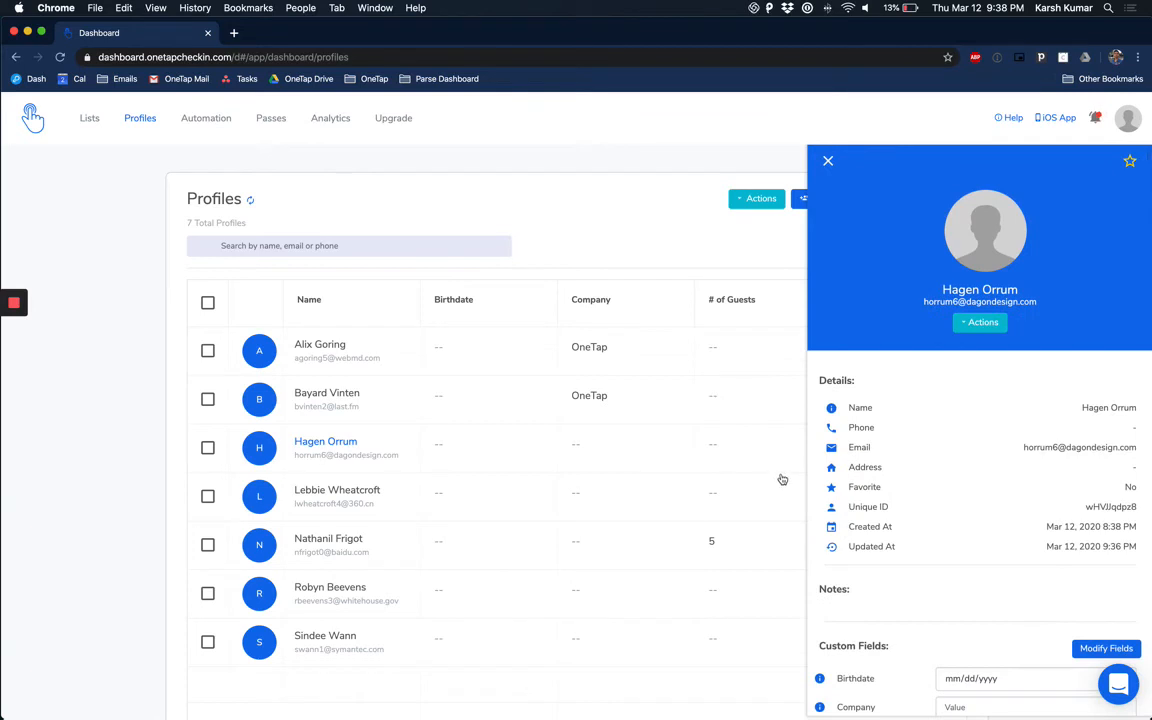
scroll(down, 3)
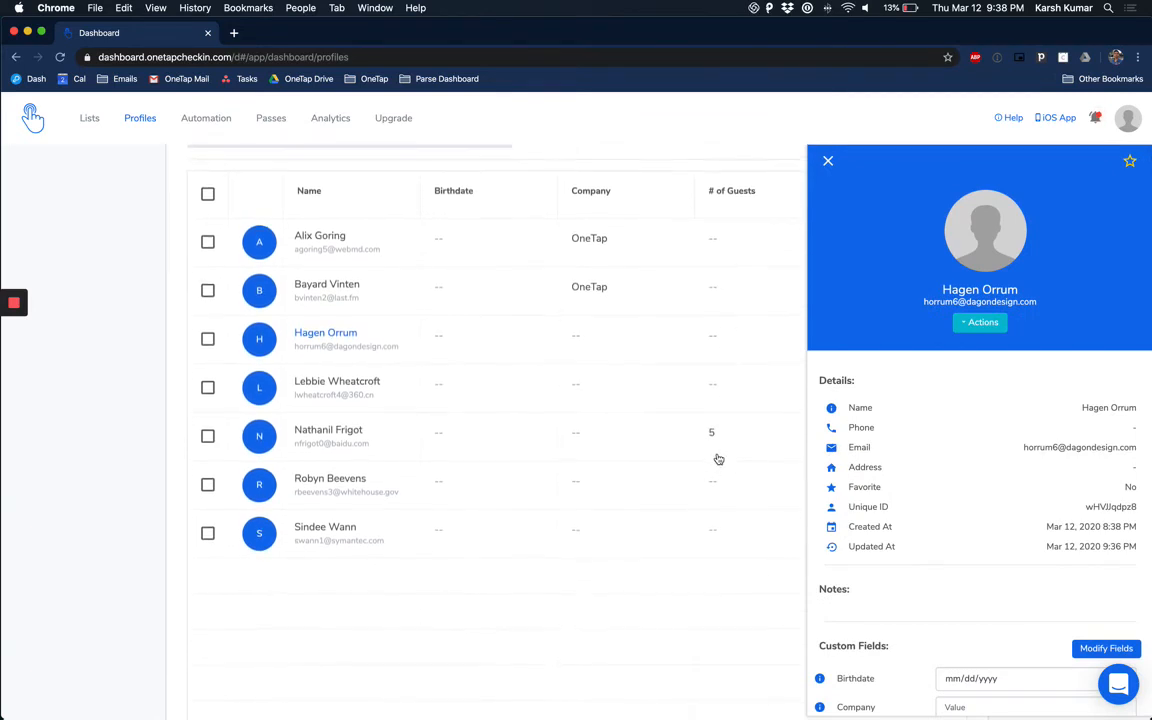
scroll(down, 3)
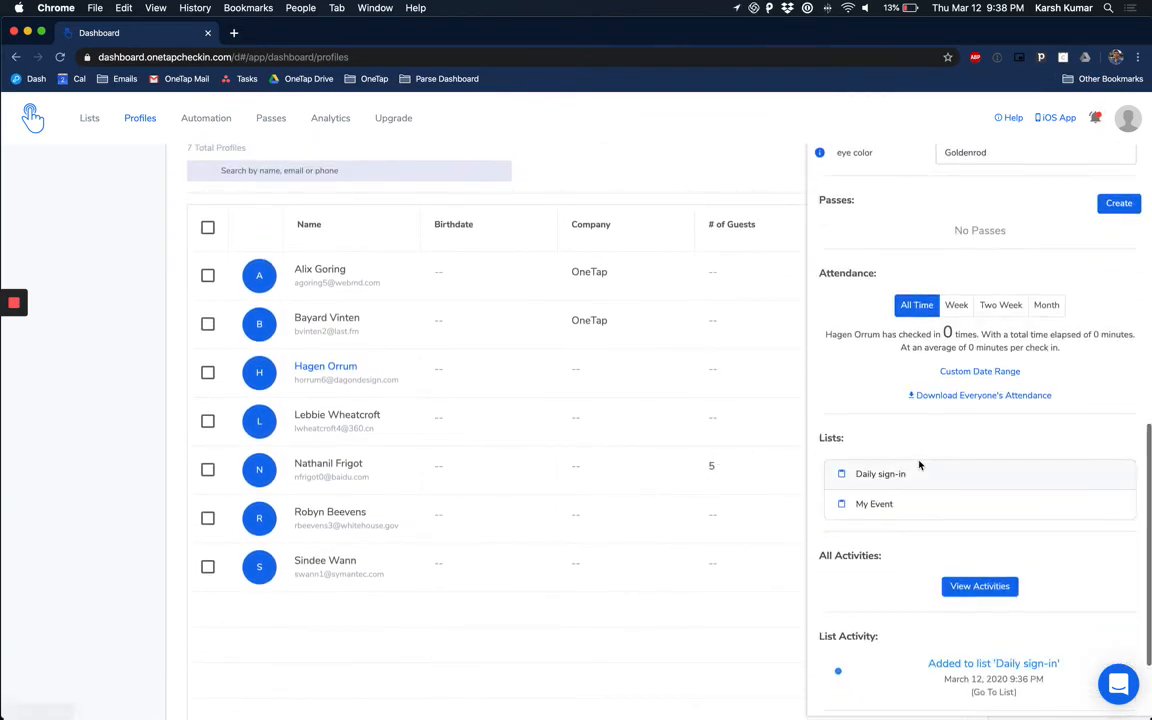
scroll(up, 3)
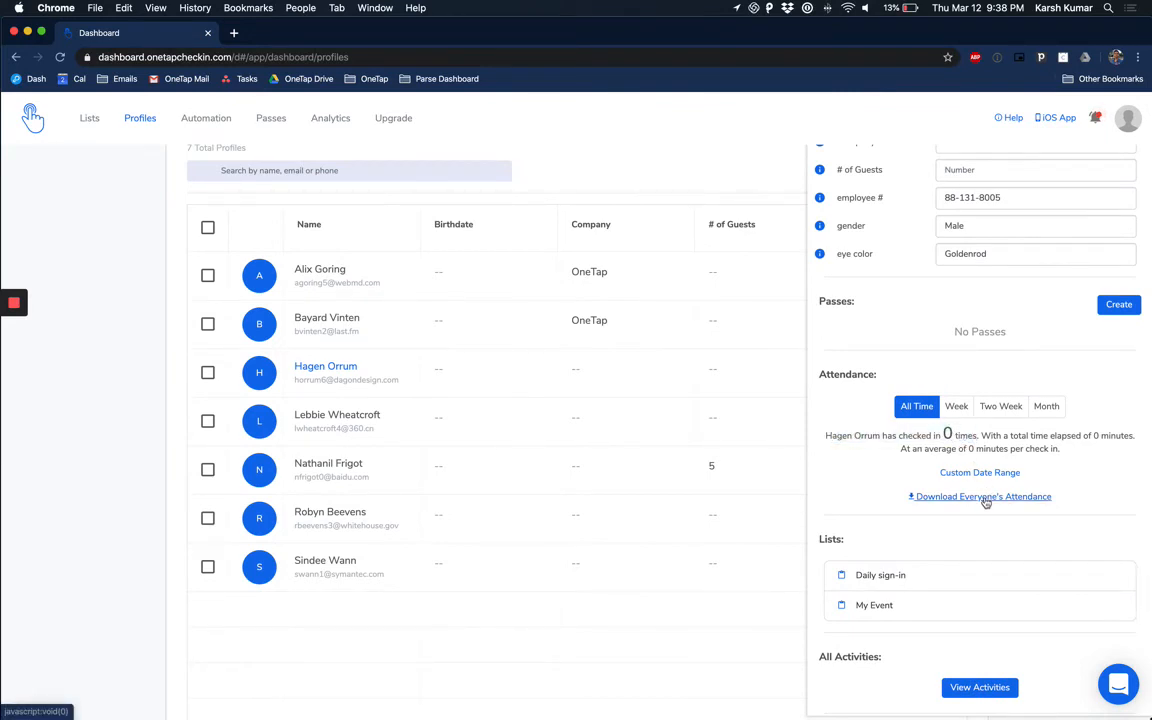
scroll(up, 3)
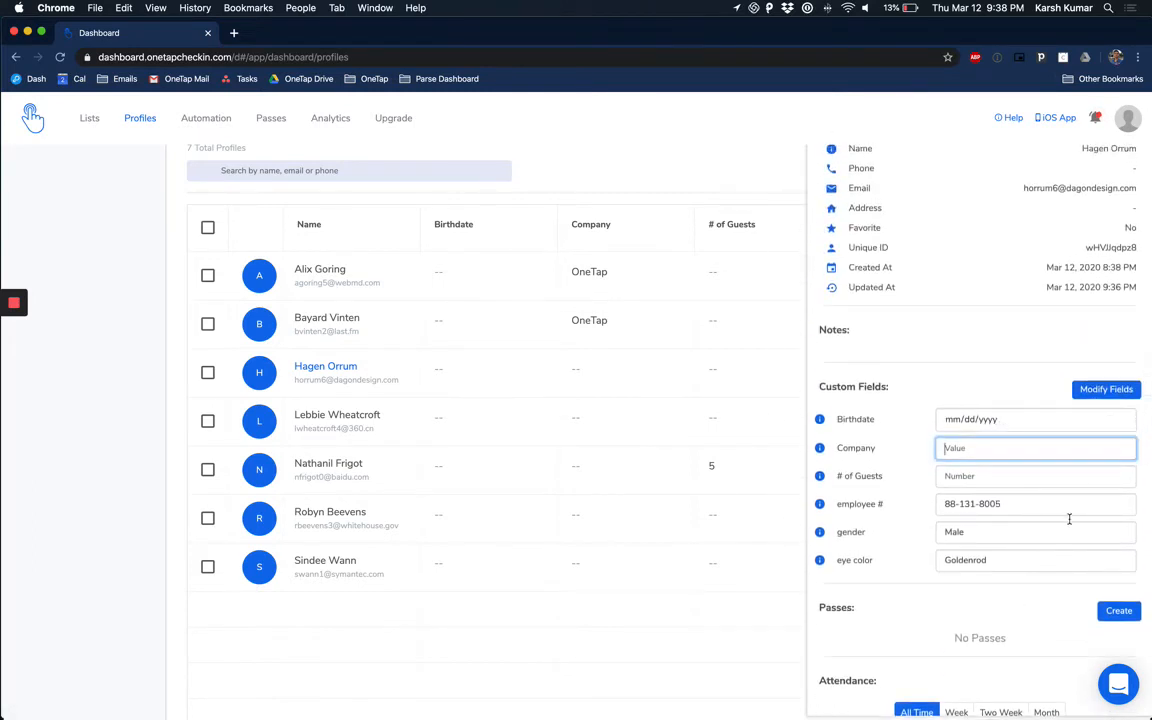
click(1106, 388)
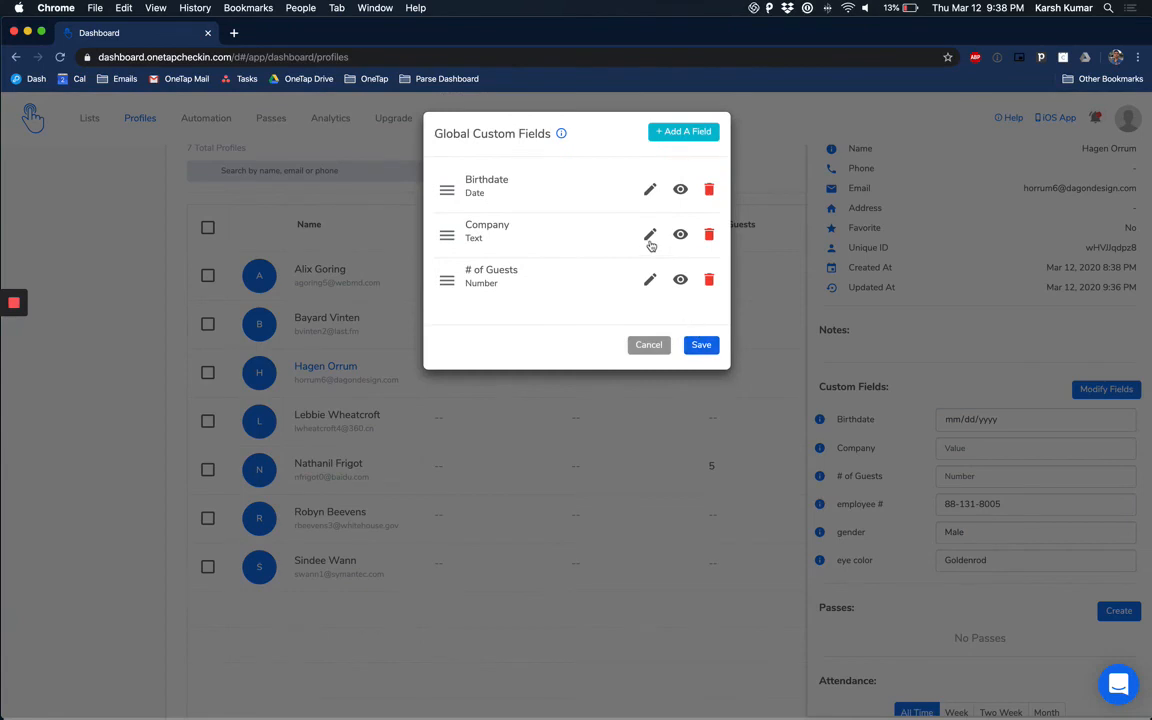
mouse_move(628, 190)
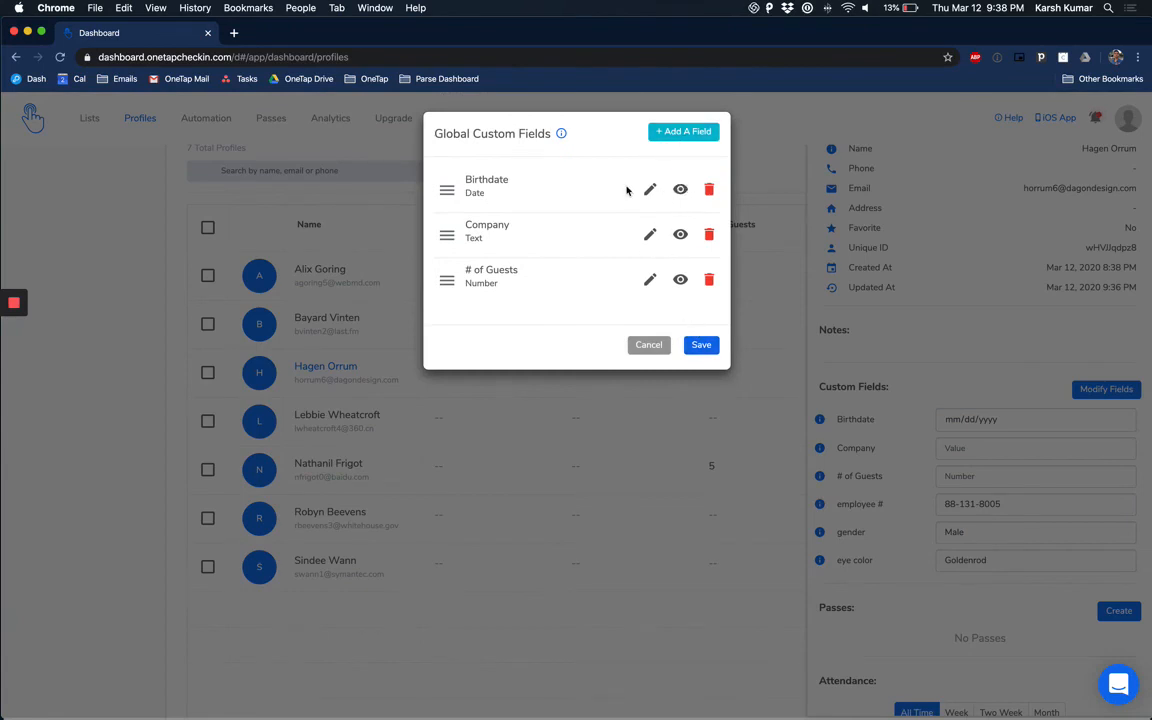
mouse_move(640, 292)
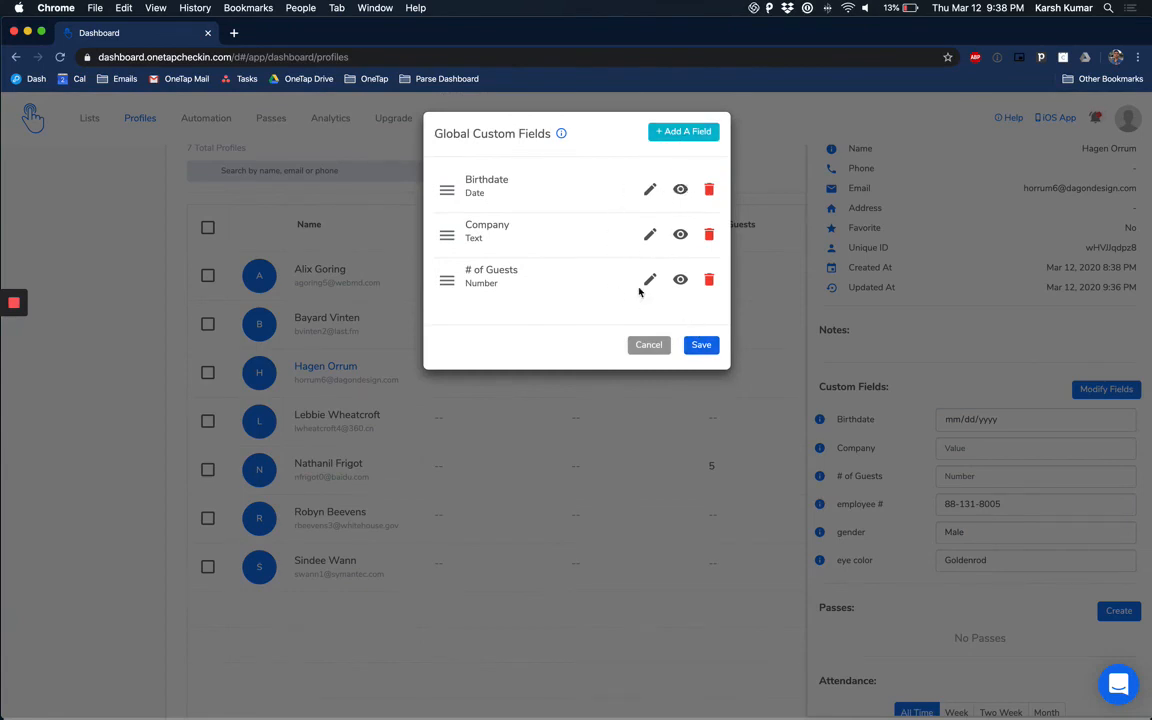
click(700, 344)
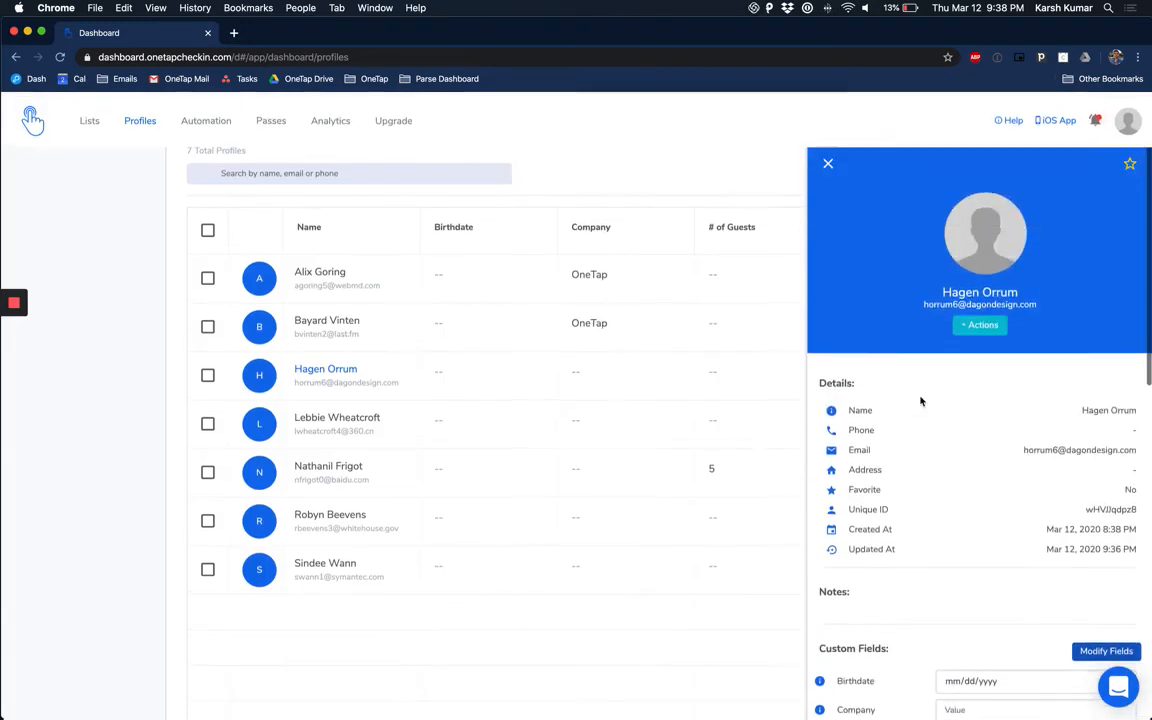
click(980, 322)
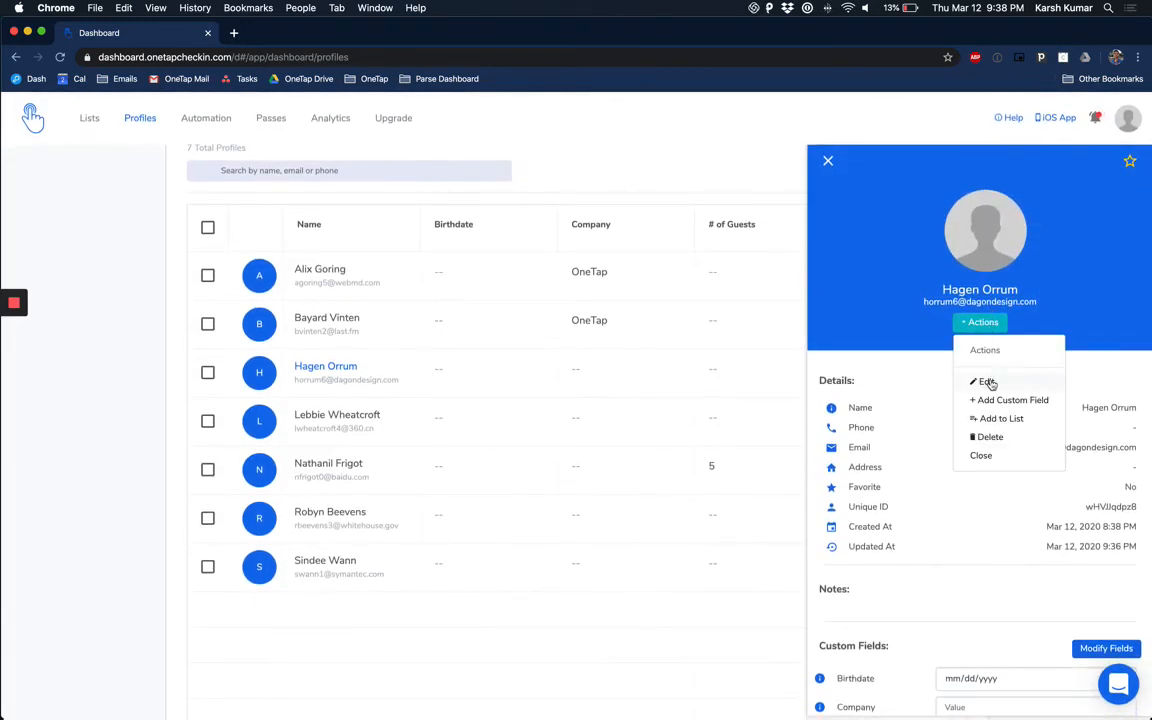
click(984, 380)
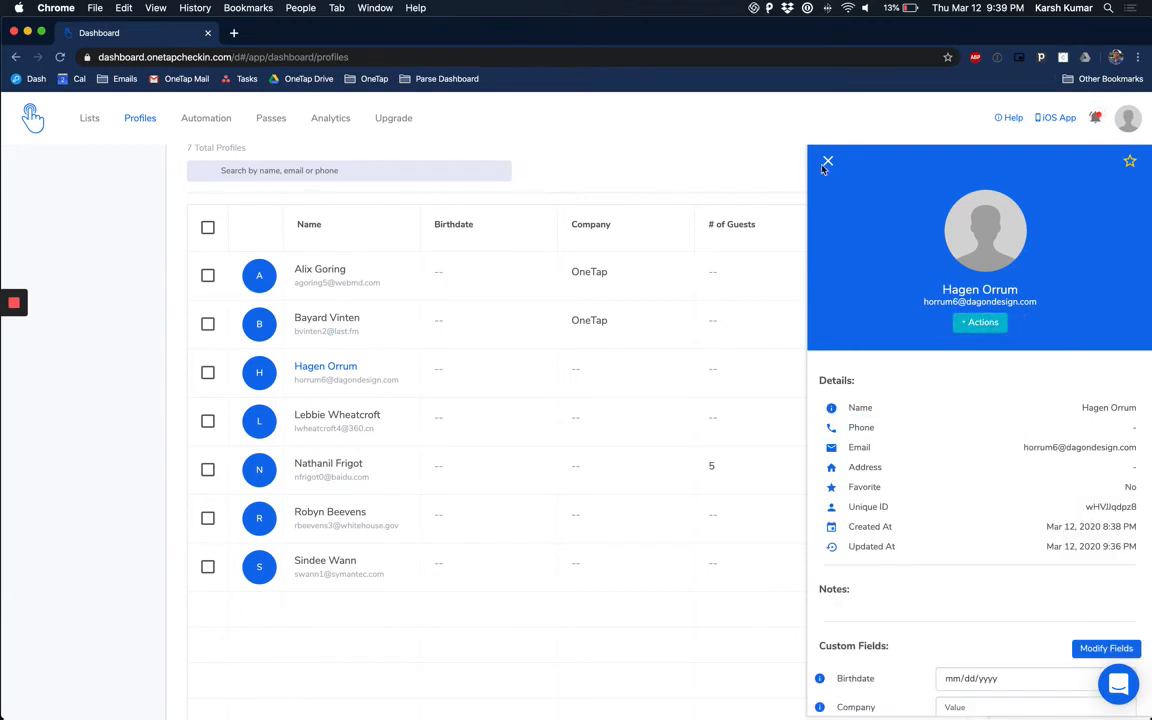
click(828, 160)
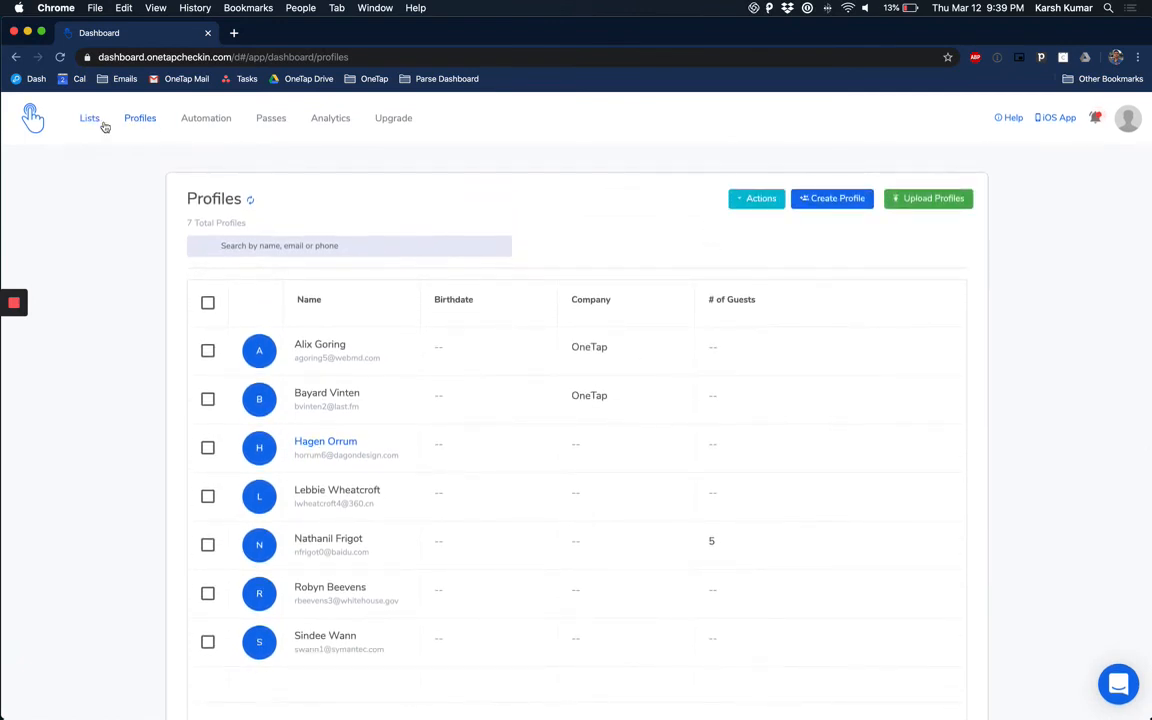
On Lists, set Download Analytics to include Total and List Attendance, view Full Report, and close it.
click(88, 118)
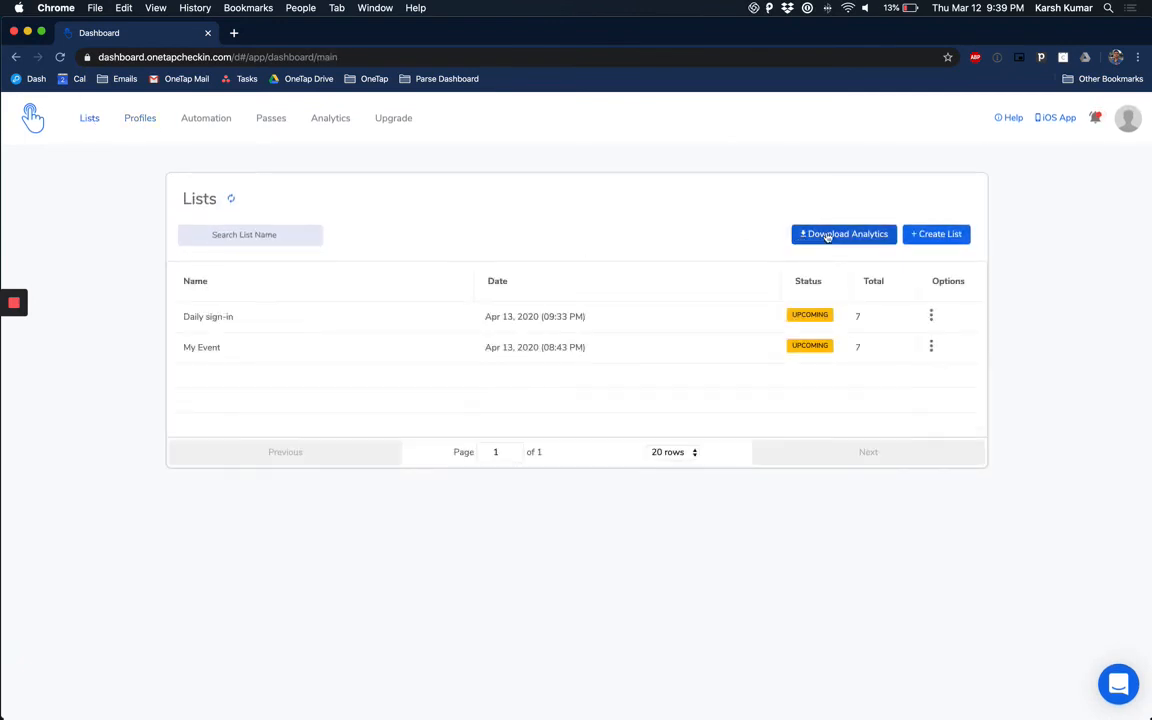
click(844, 234)
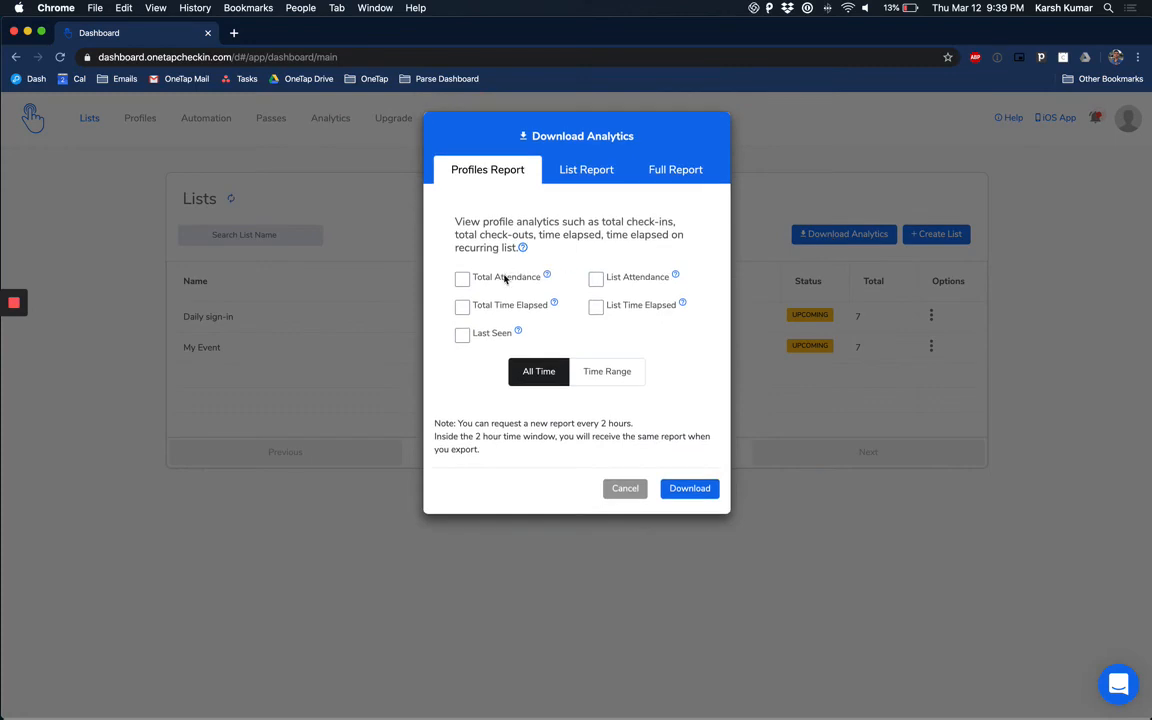
click(462, 280)
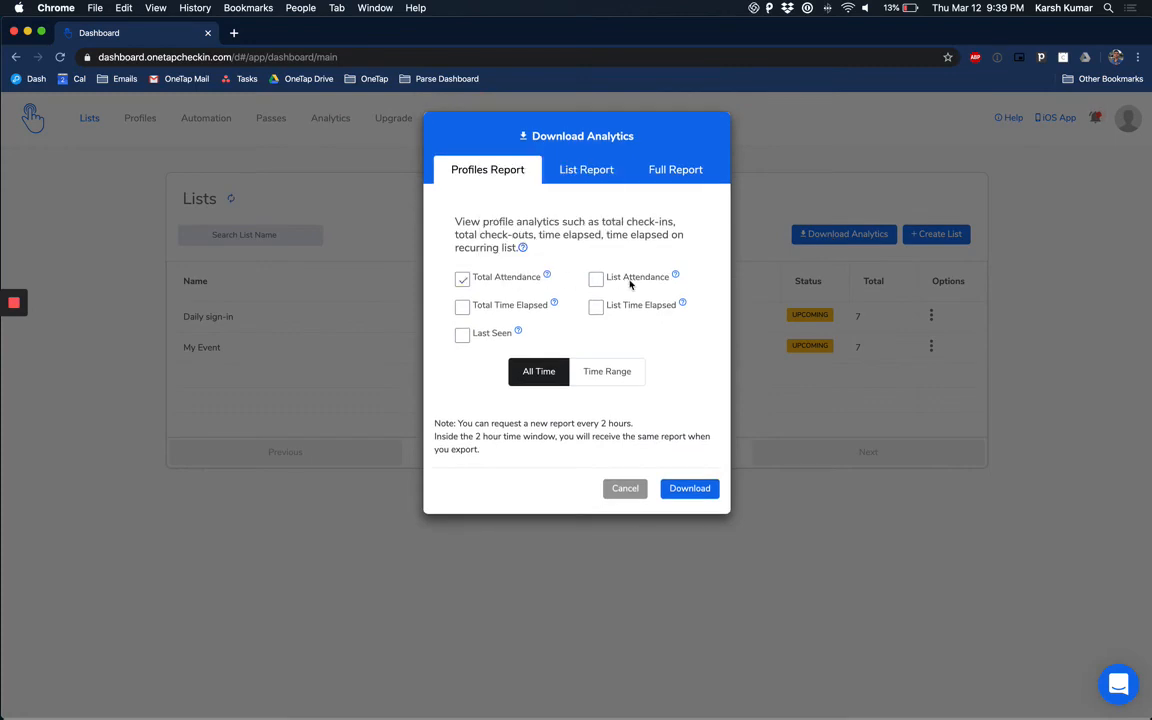
click(596, 280)
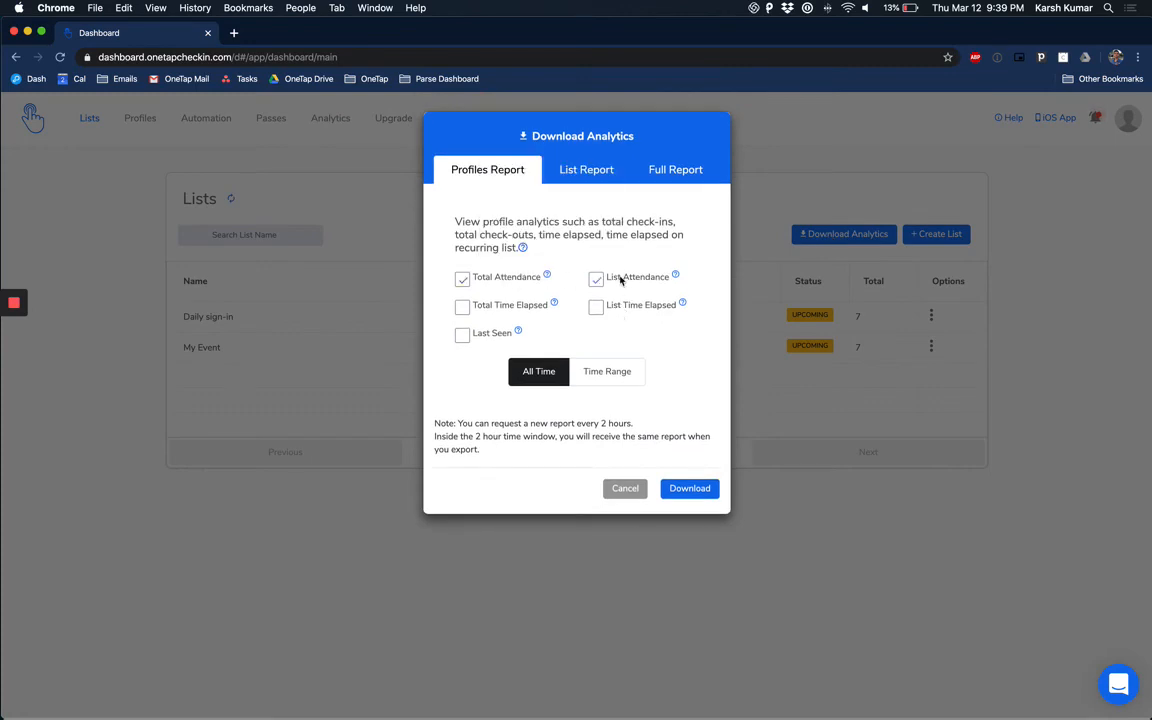
click(676, 168)
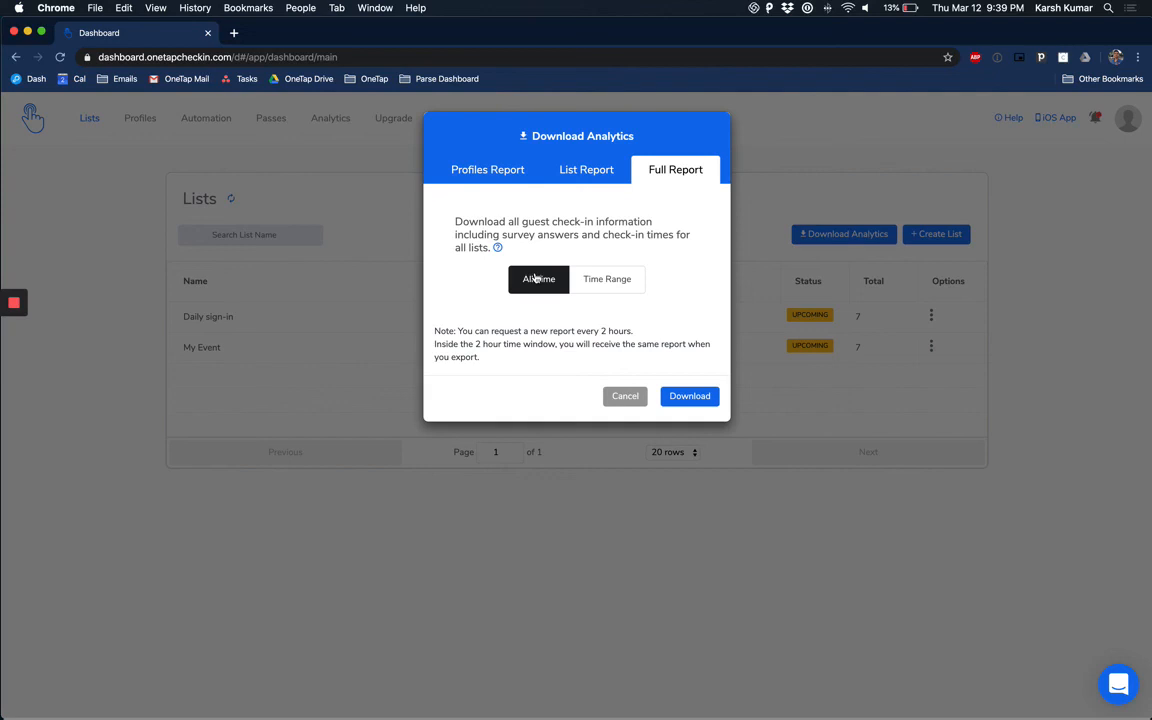
click(624, 396)
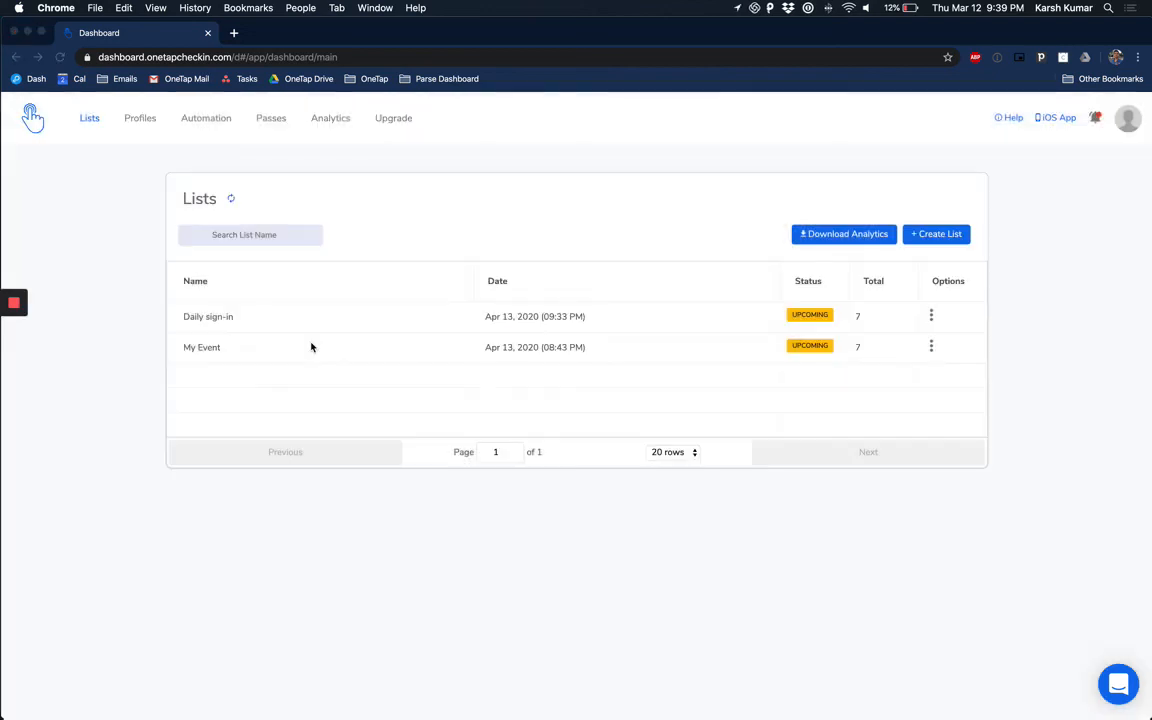